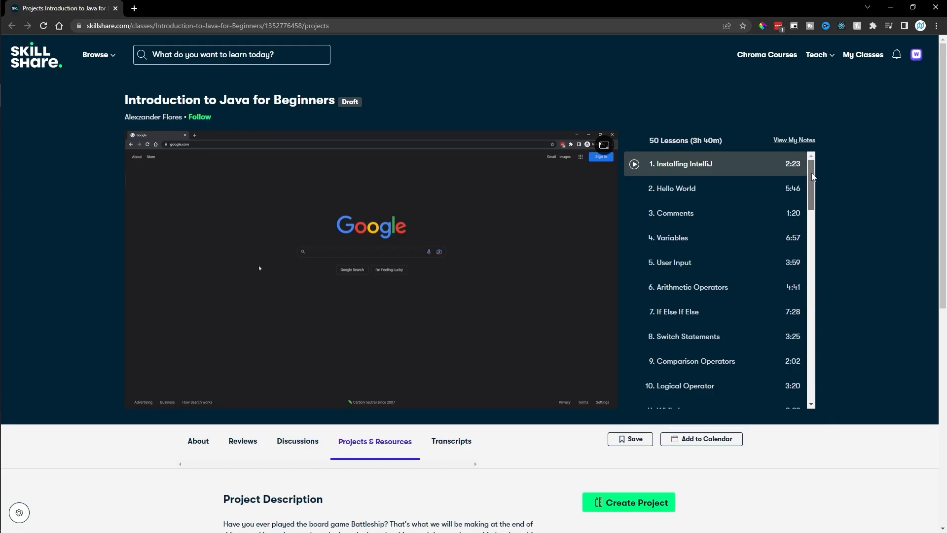
Create a new 'handlers' package under woktutorial.woktutorial
scroll("down", 3)
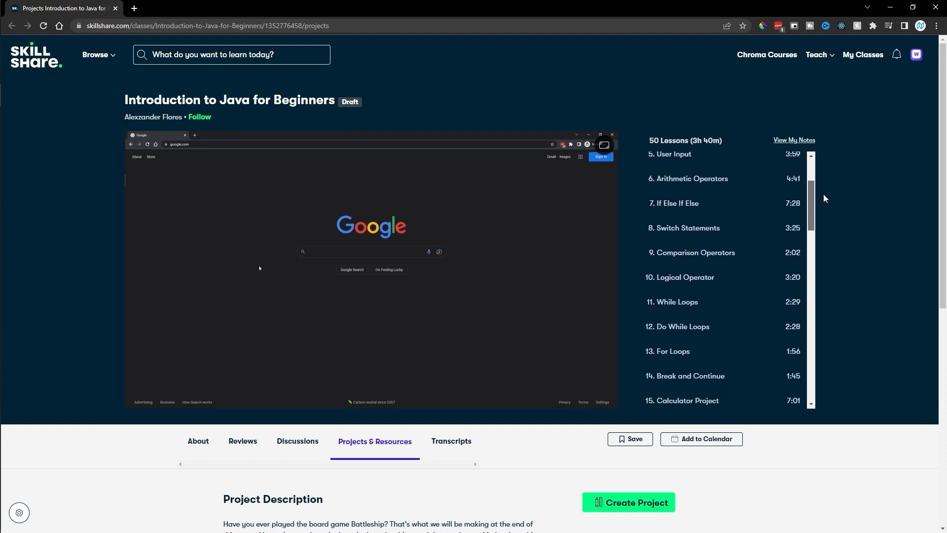
scroll("down", 3)
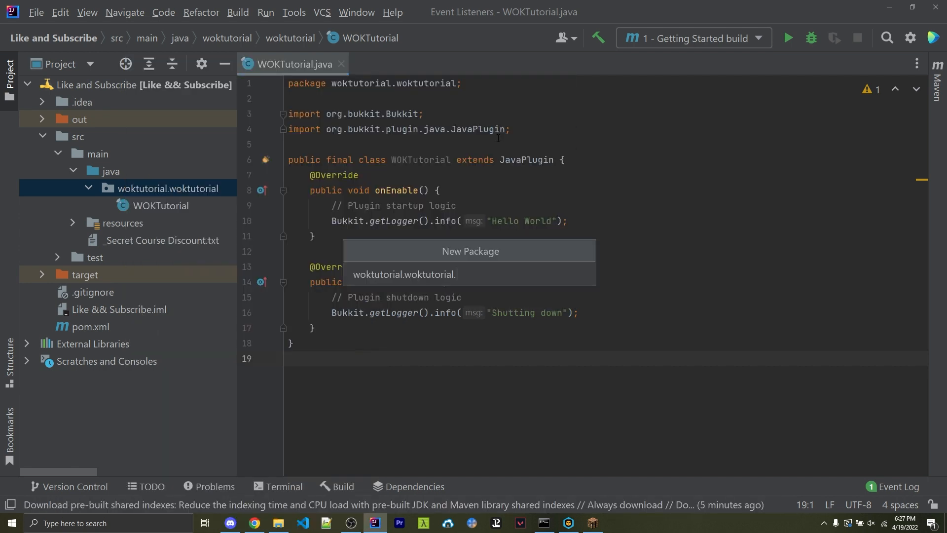
type("handler")
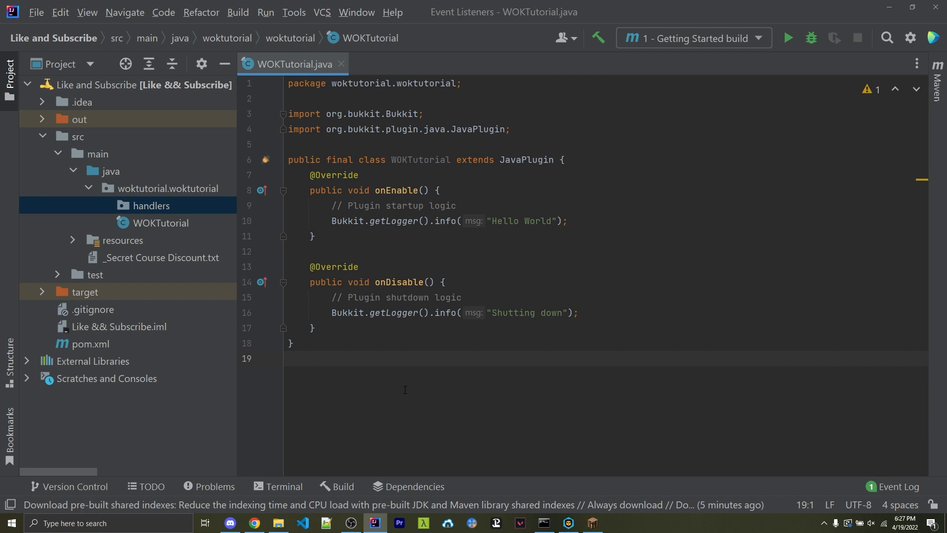
Add a new, empty Java class named TorchHandler inside the handlers package
right_click(152, 205)
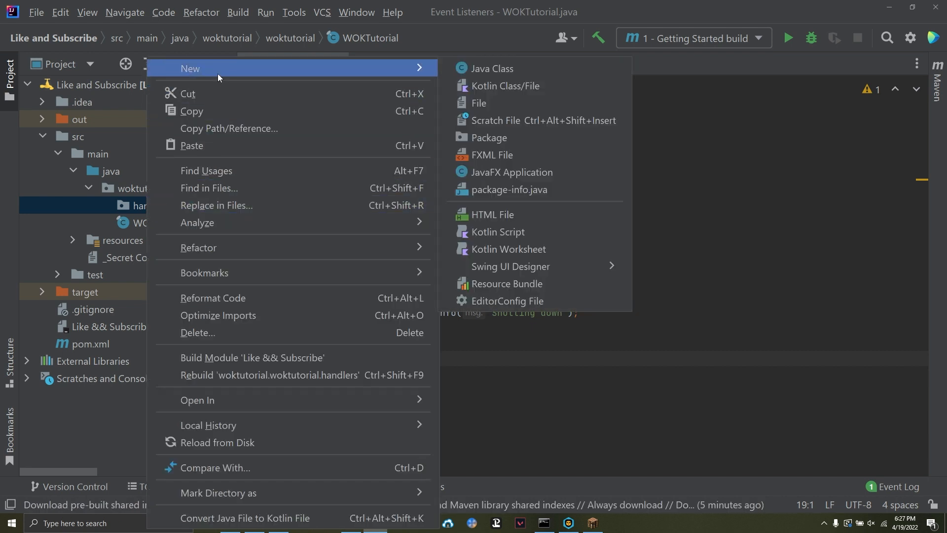
left_click(491, 68)
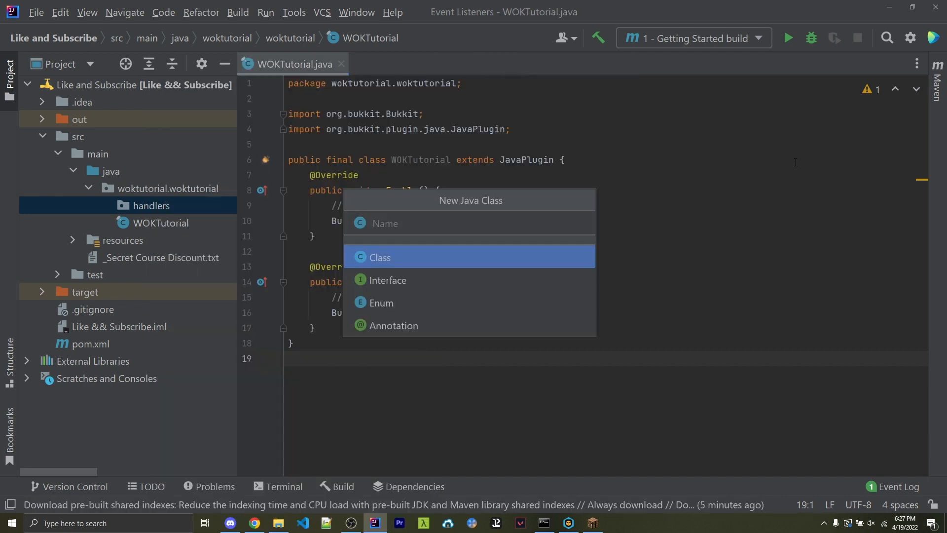
type("TorchH")
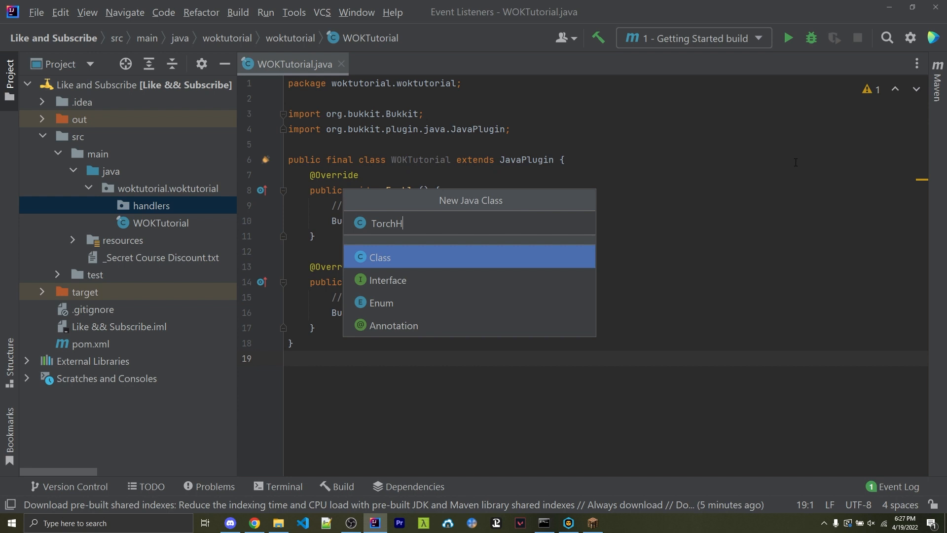
key("Enter")
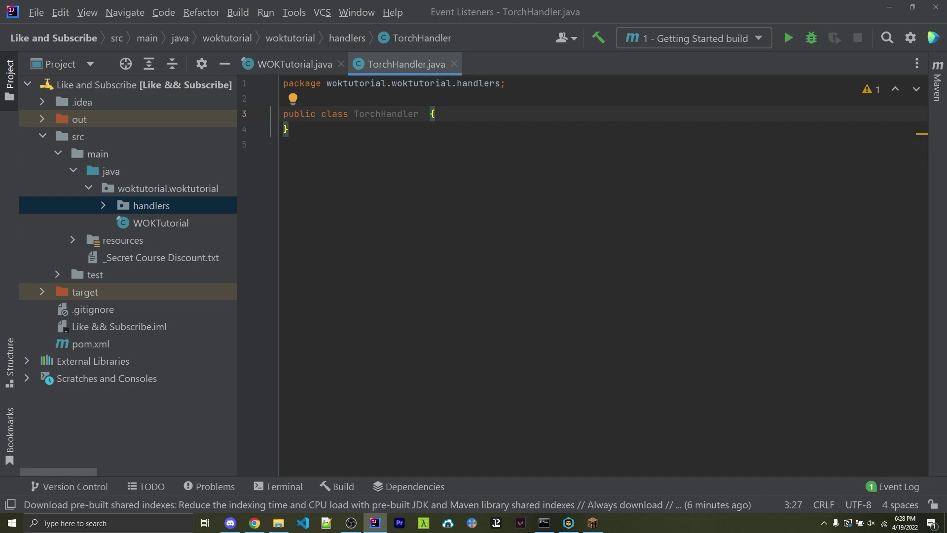
Make TorchHandler implement Listener and start its constructor body
type("implements Liste")
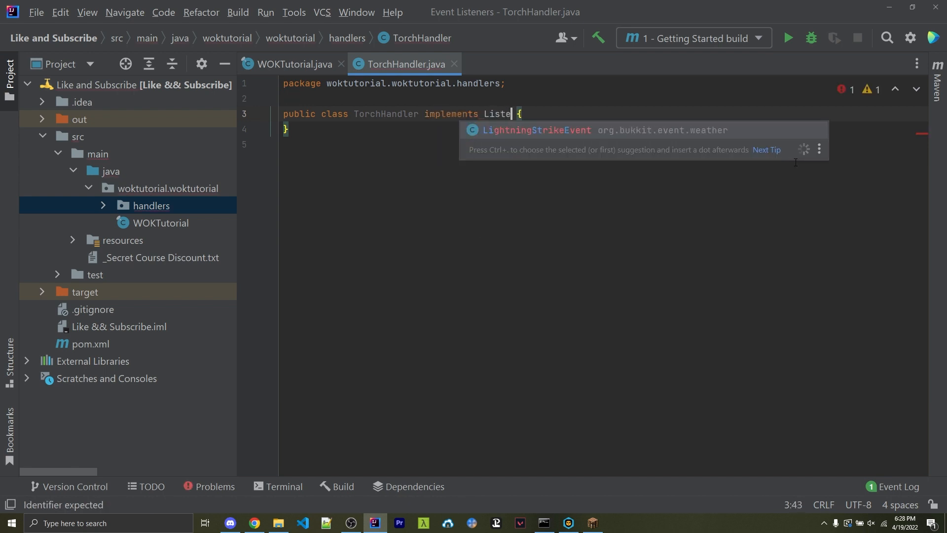
type("ner")
type("public")
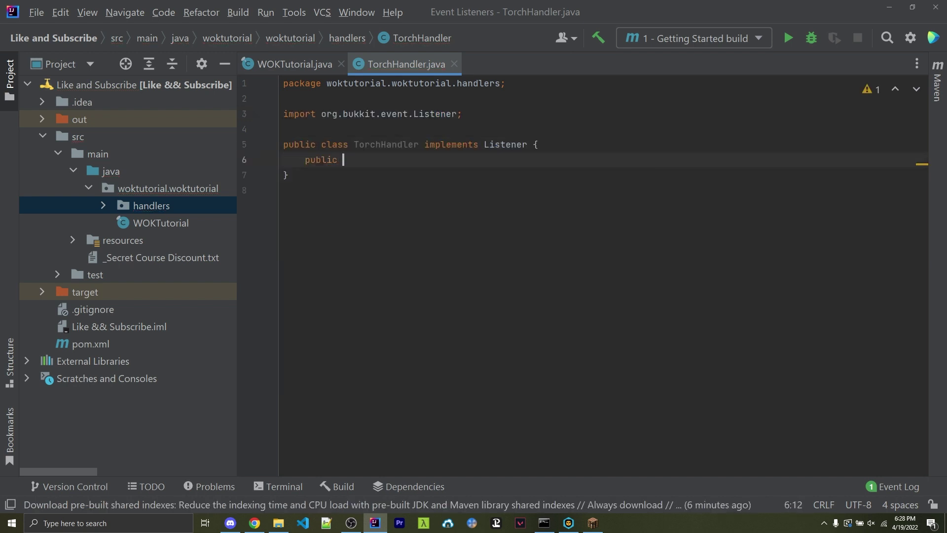
type("TorchHandler() {")
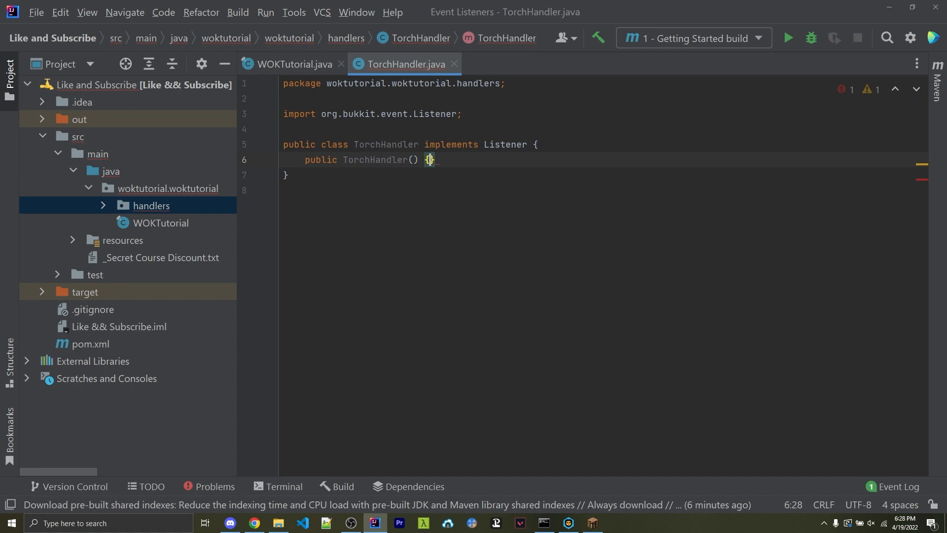
key("enter")
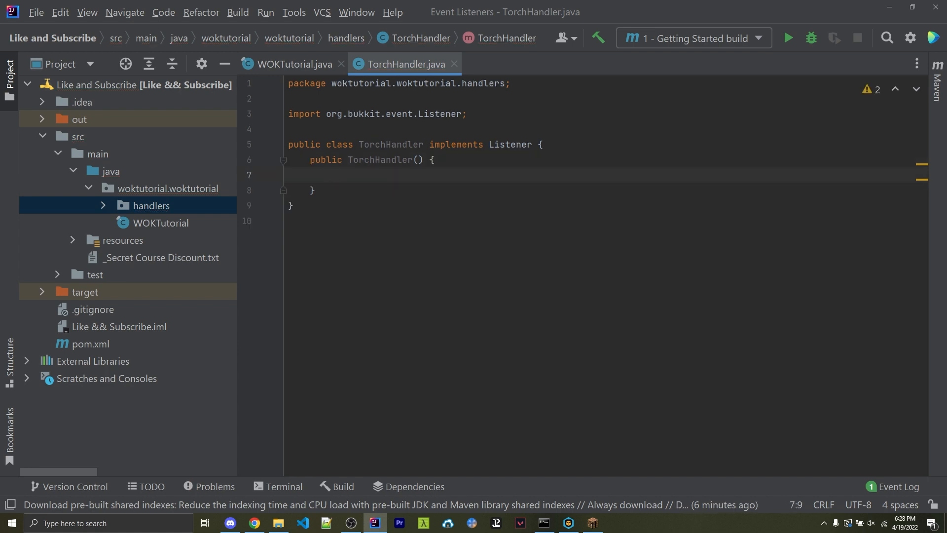
Register events via Bukkit.getPluginManager().registerEvents(this, plugin) with a WOKTutorial plugin parameter
type("Bukkit.getPluginManager(")
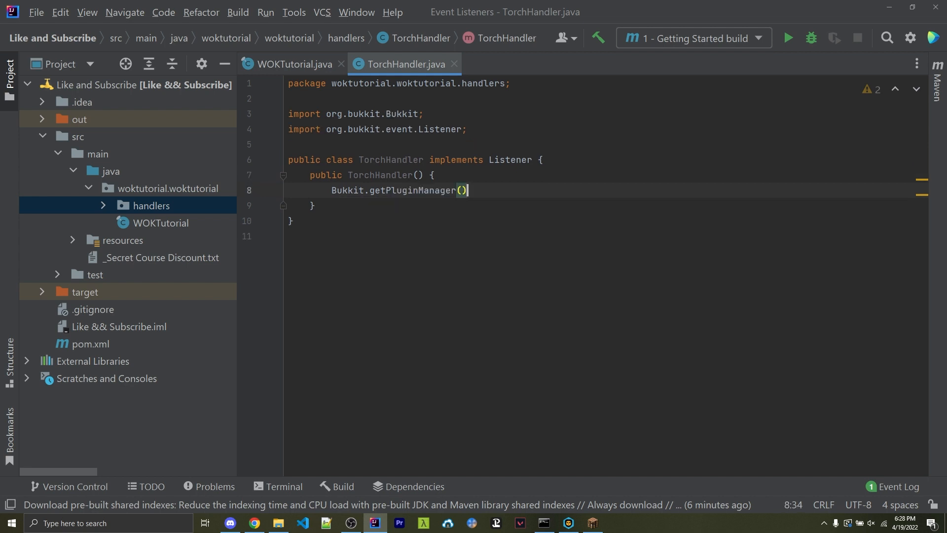
type(".registerEvents();")
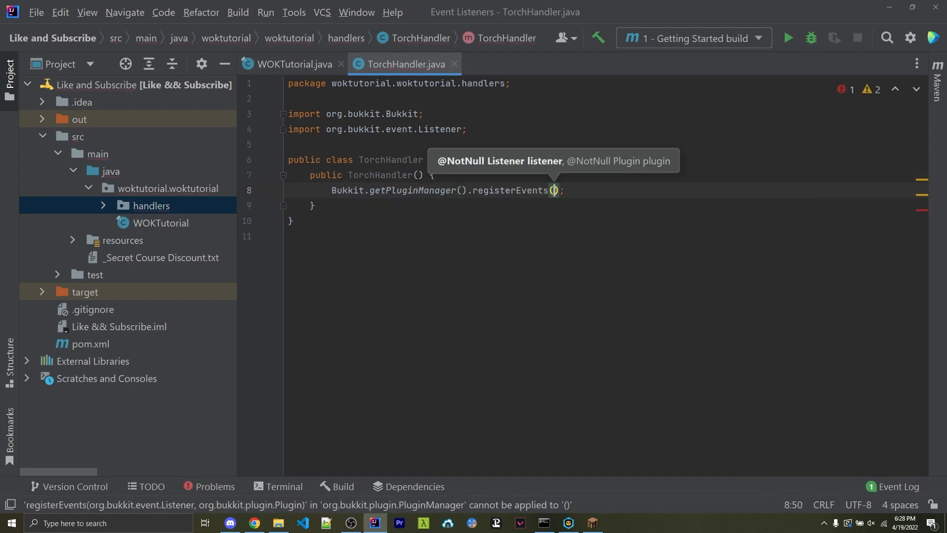
mouse_move(508, 171)
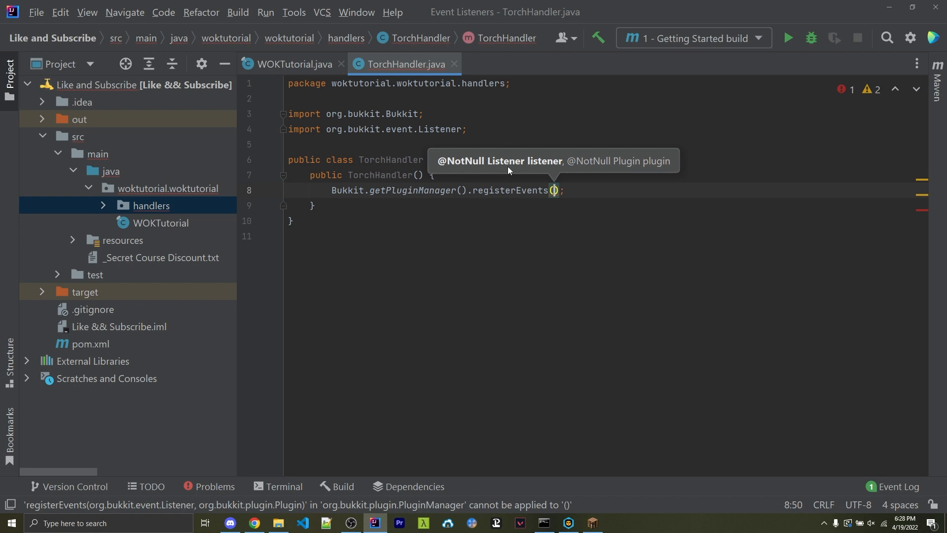
mouse_move(642, 160)
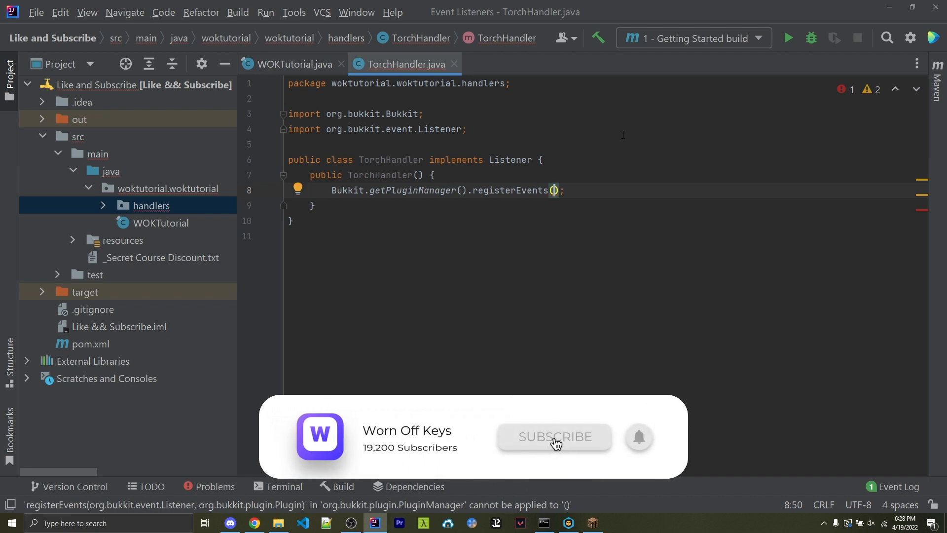
type("this,")
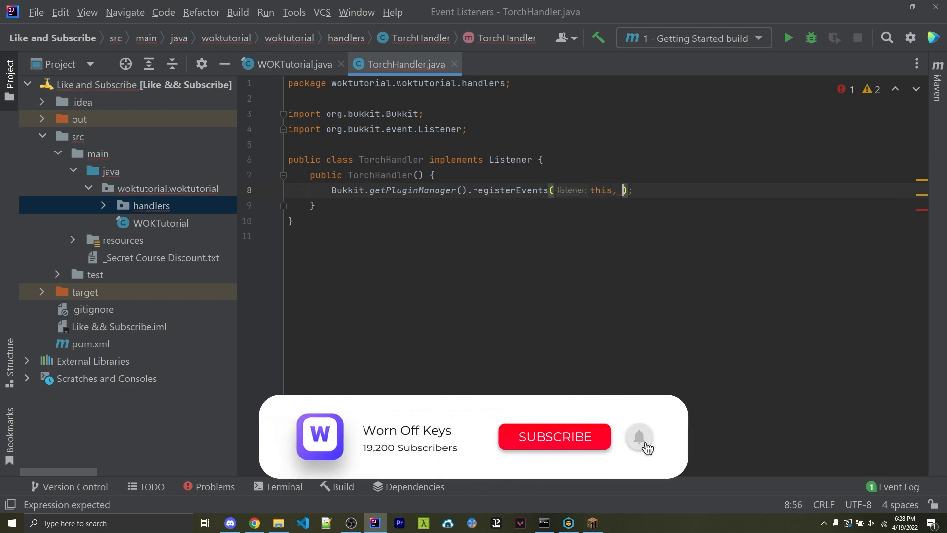
left_click(638, 436)
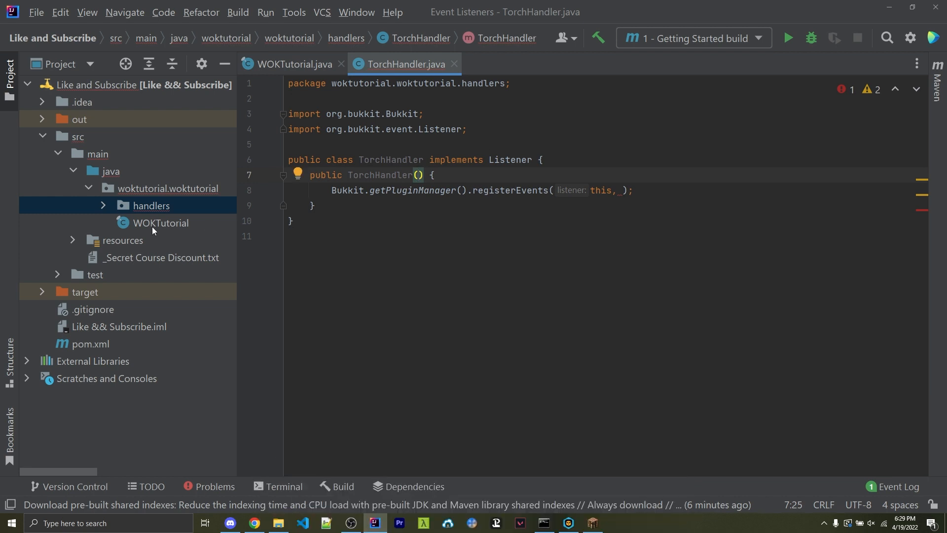
left_click(421, 176)
type("WOKTutorial ")
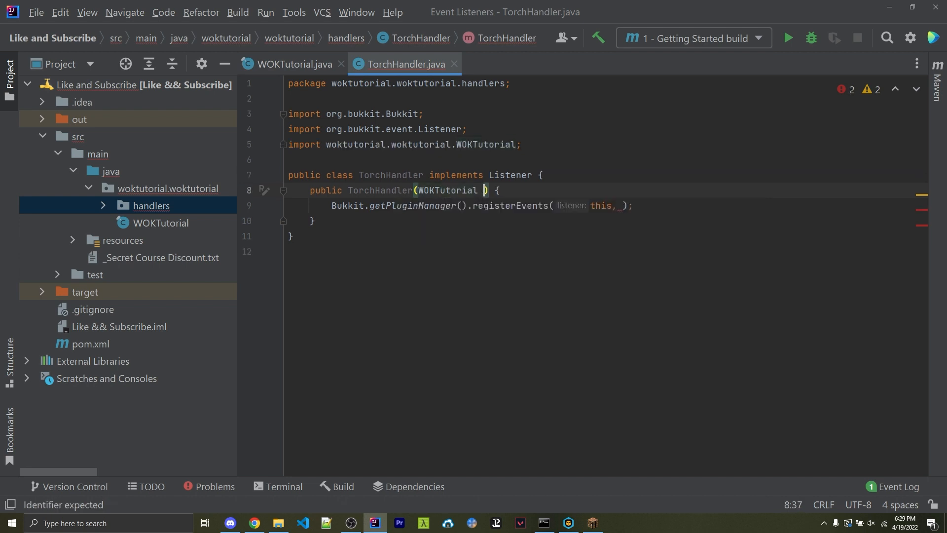
type("plugin")
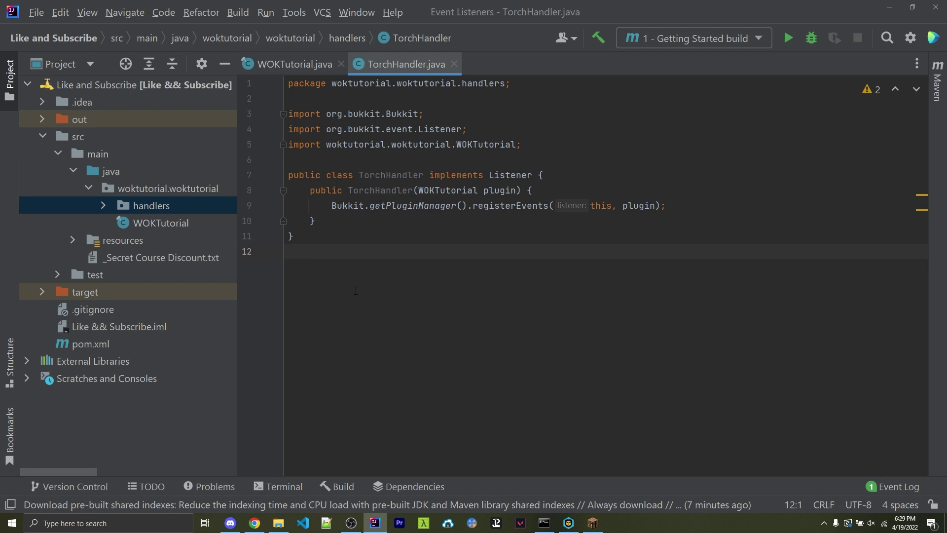
Add 'new TorchHandler(this);' to WOKTutorial's onEnable method
left_click(290, 252)
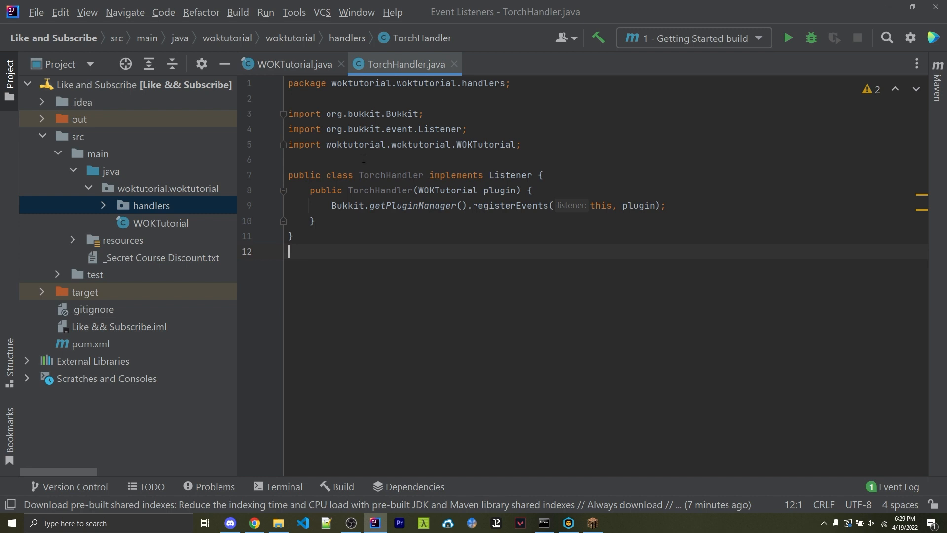
double_click(391, 175)
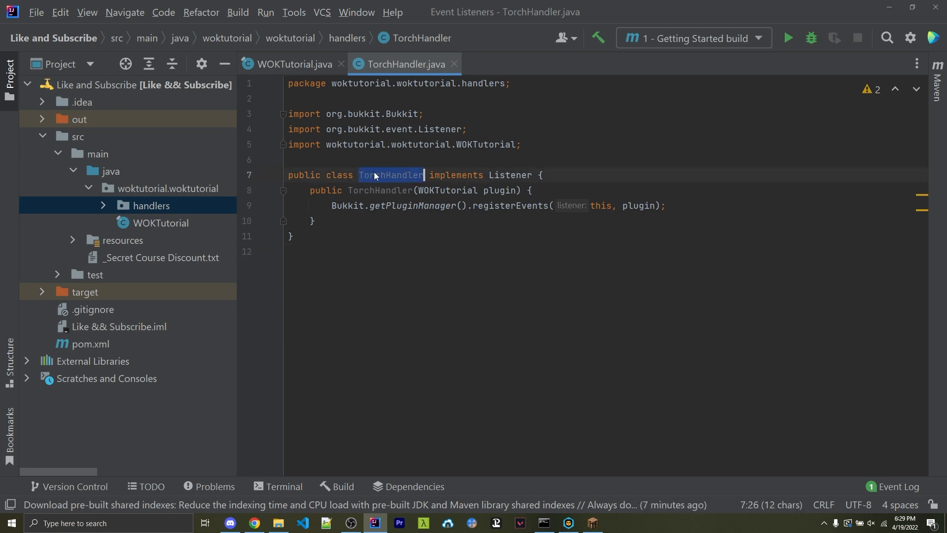
left_click(293, 64)
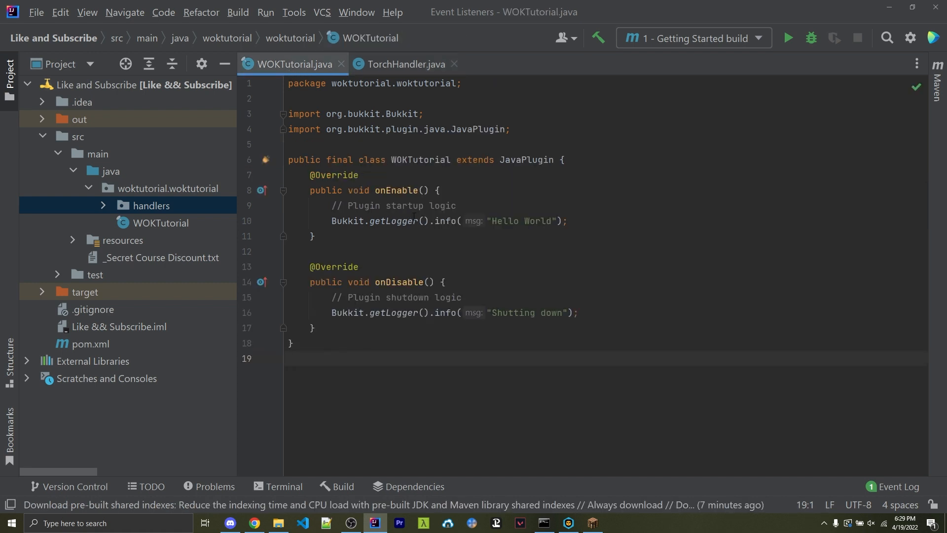
type("n")
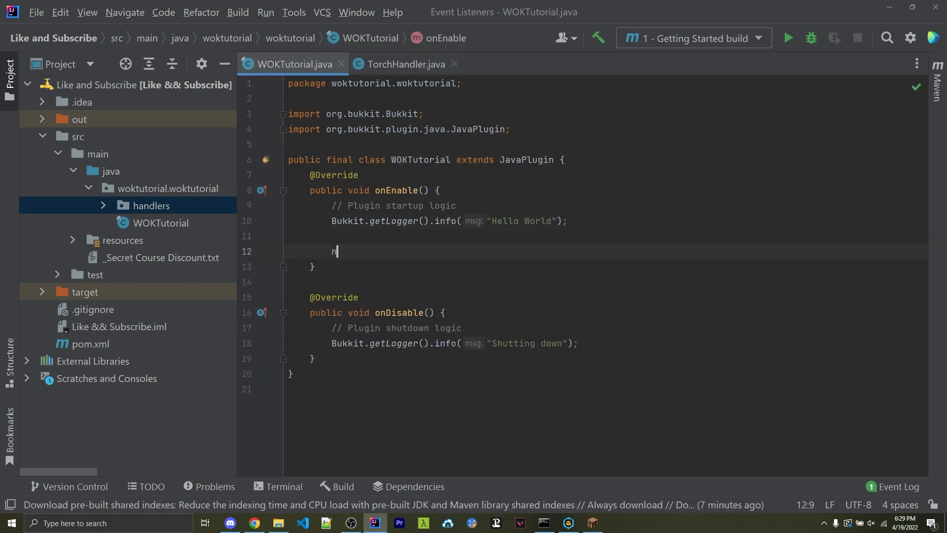
type("ew TorchHandler(t")
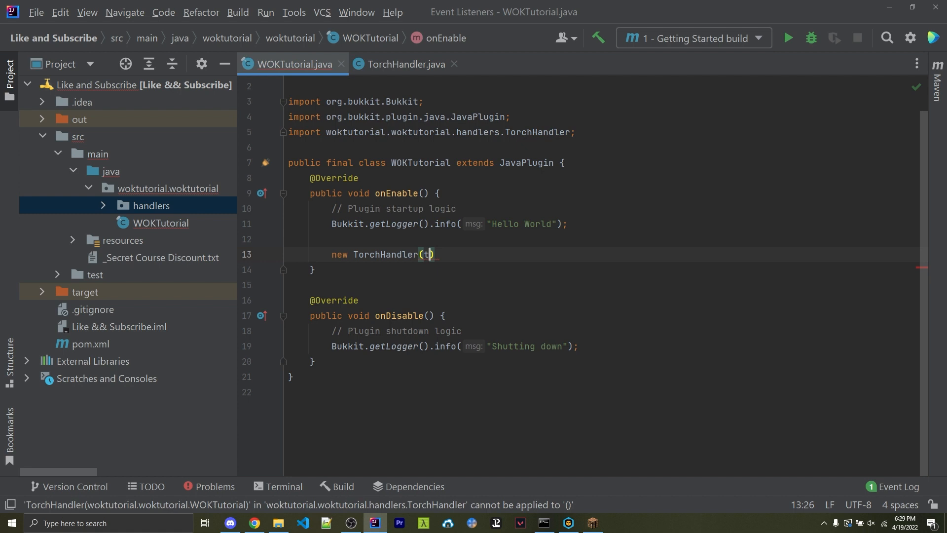
type("his);")
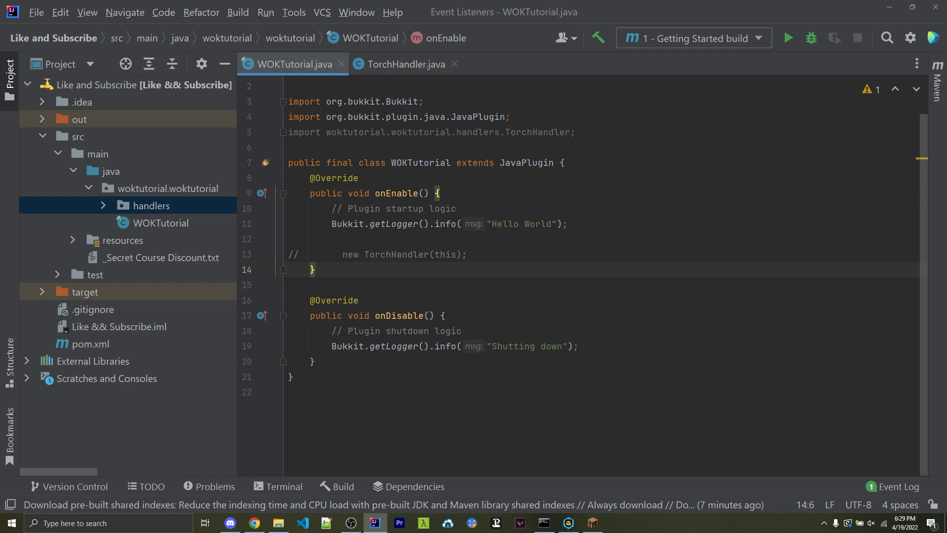
left_click(315, 269)
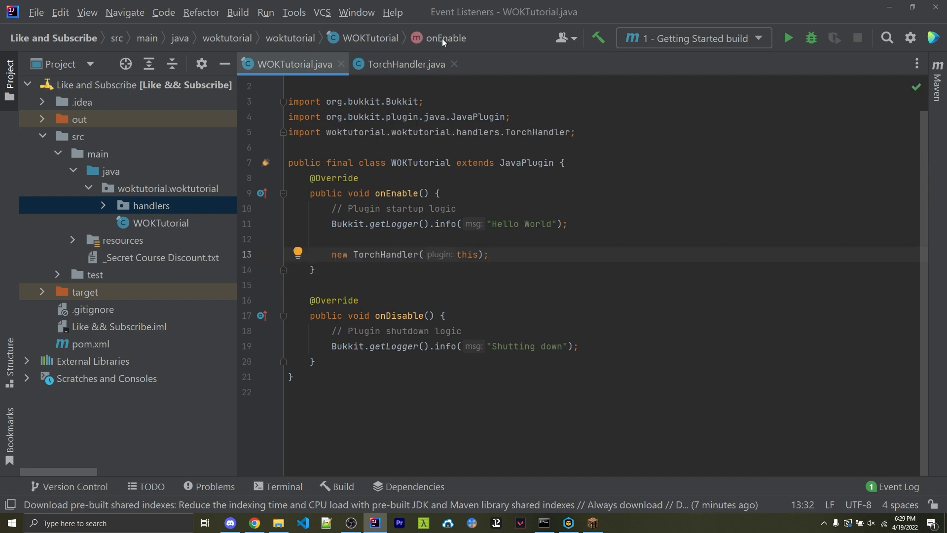
left_click(405, 64)
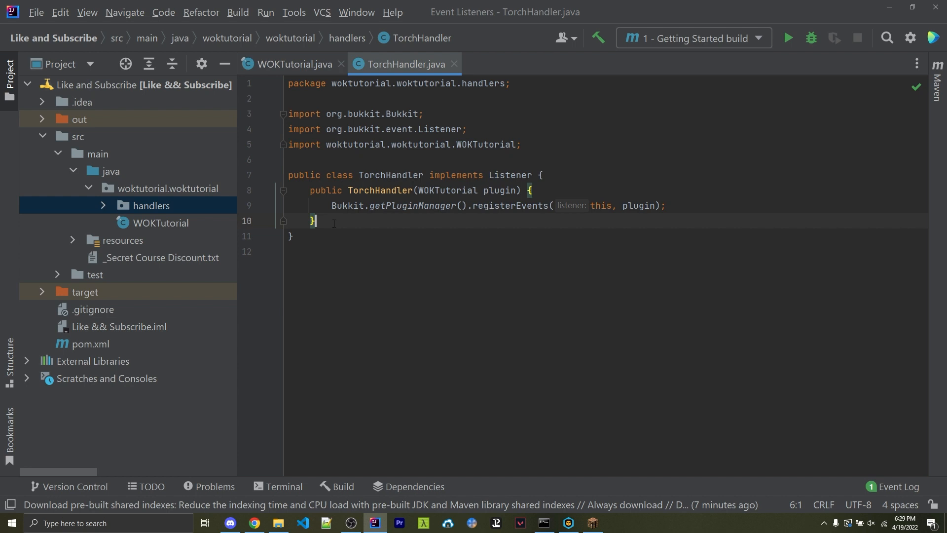
type("@EventHandler")
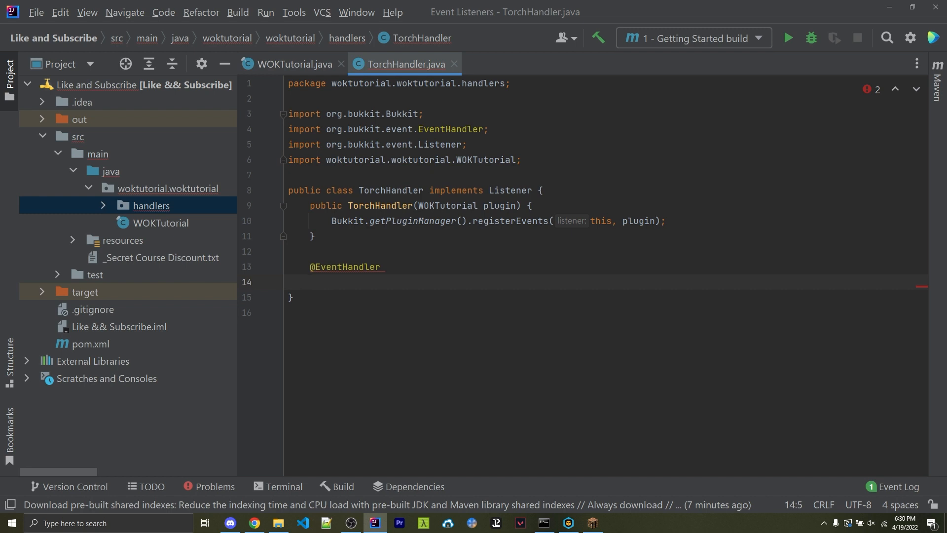
type("public void")
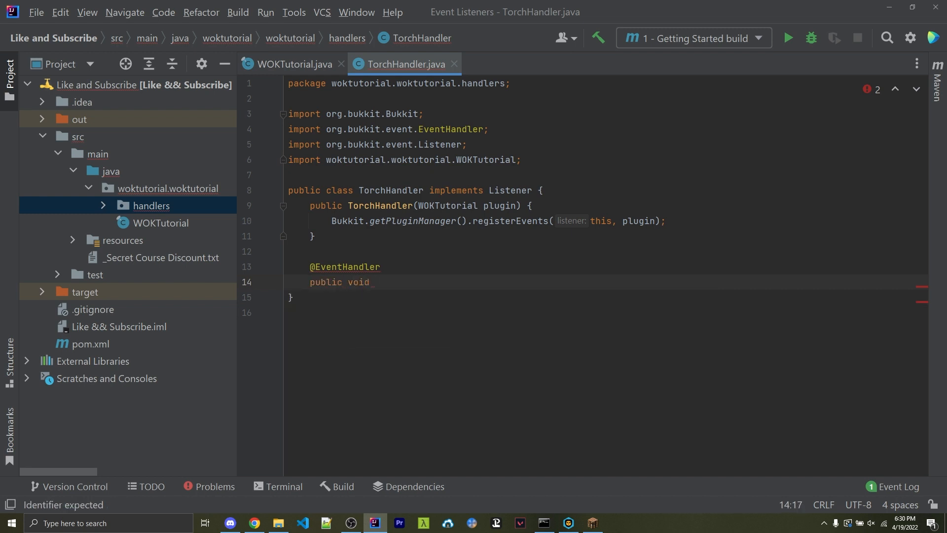
type("onT")
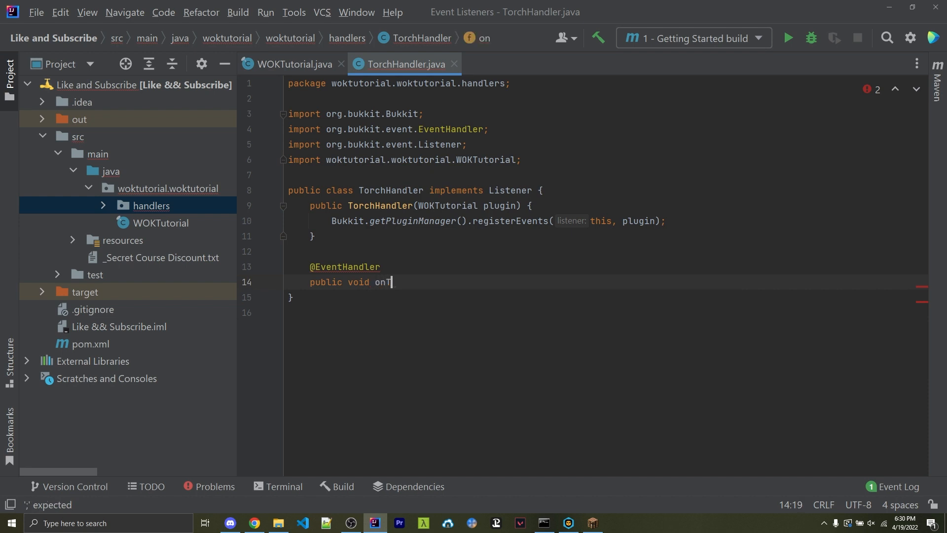
type("orchPlace() {}")
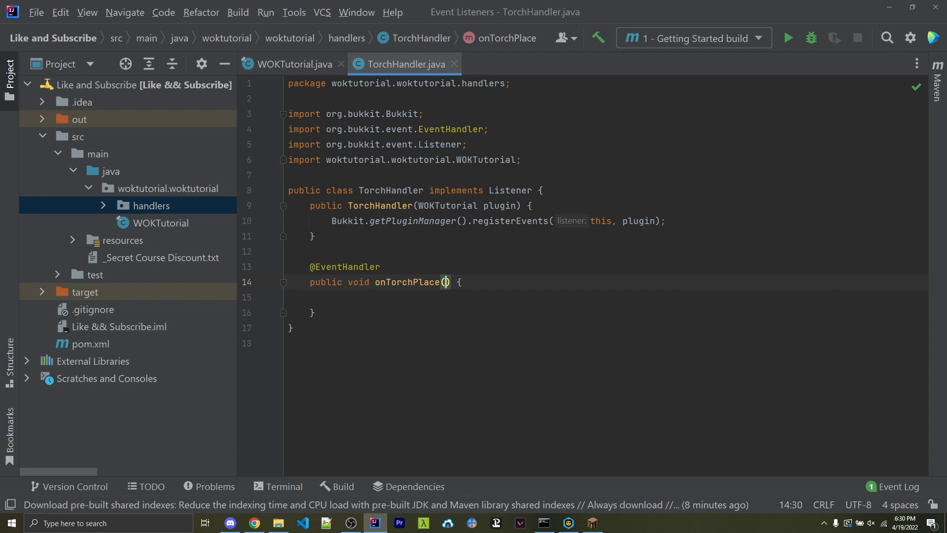
Give onTorchPlace a BlockPlaceEvent event parameter with its import
type("B")
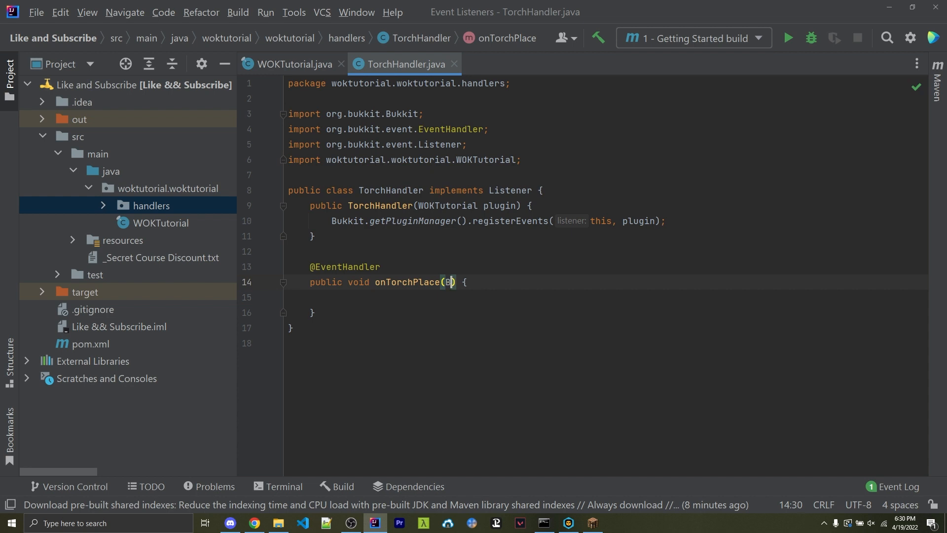
type("BlockPlaceEvent")
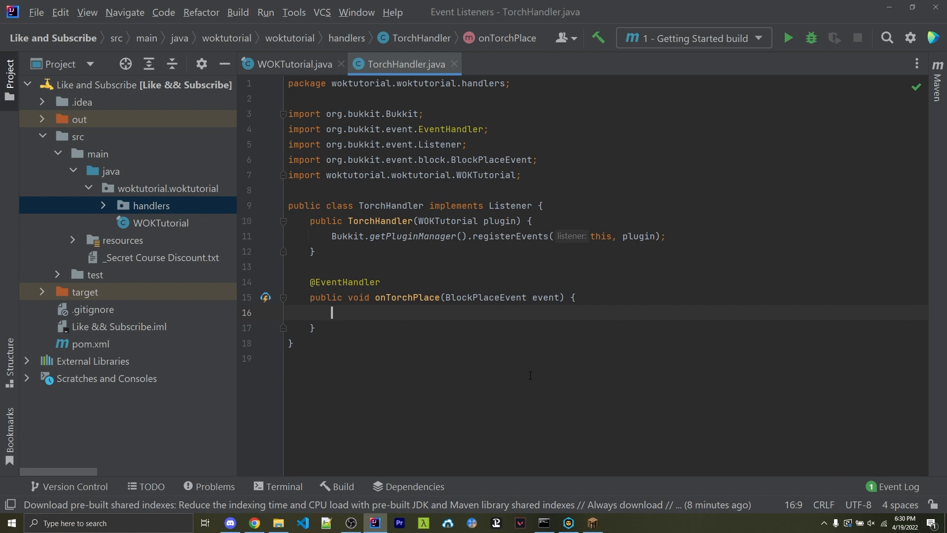
Store the placed block as 'Block block = event.getBlock();'
type("event.")
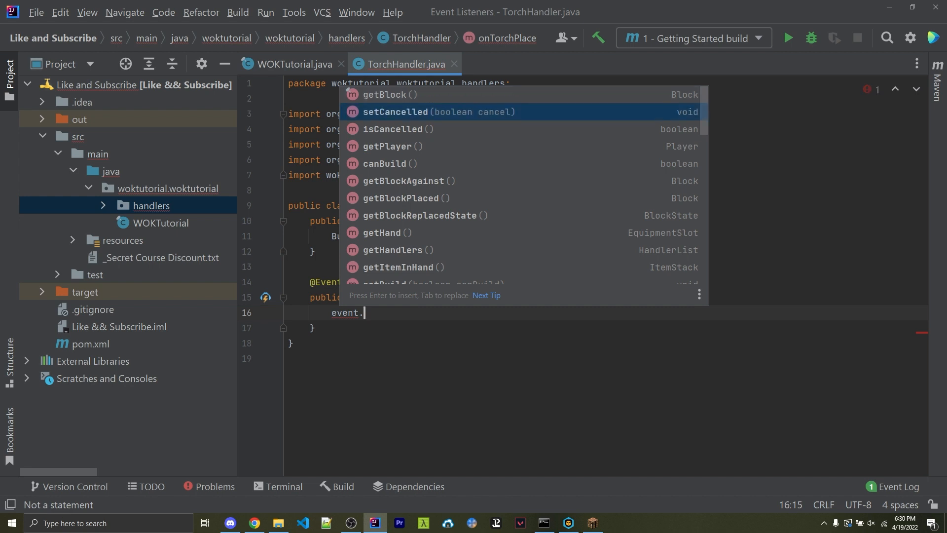
key("Down")
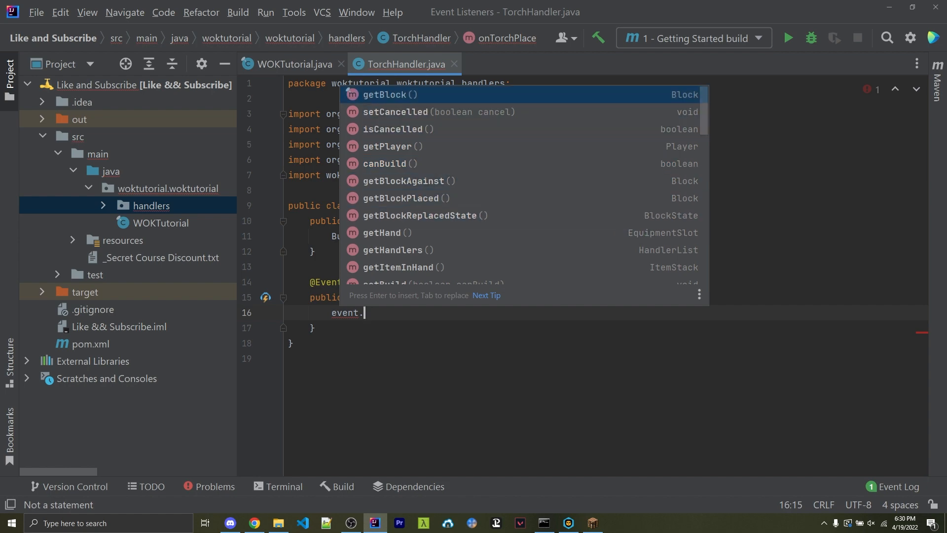
type("Block")
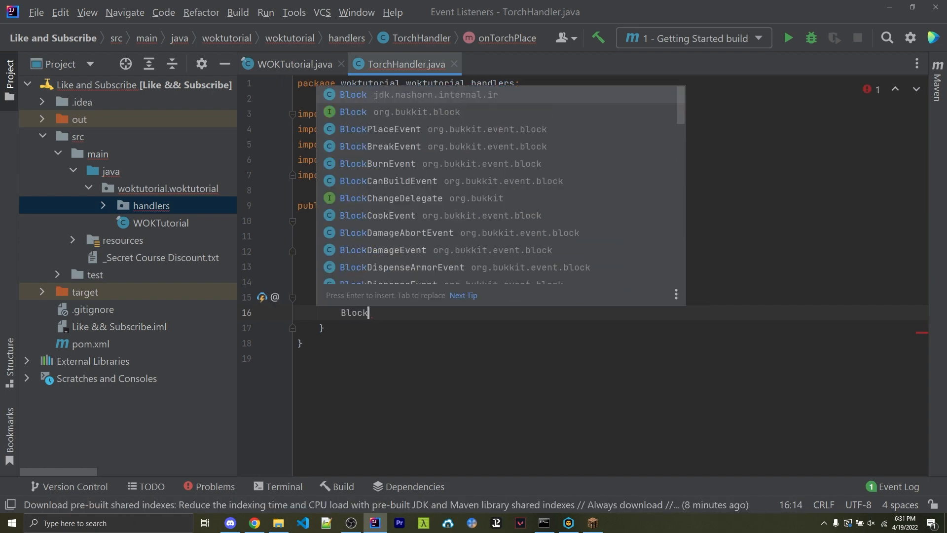
left_click(495, 111)
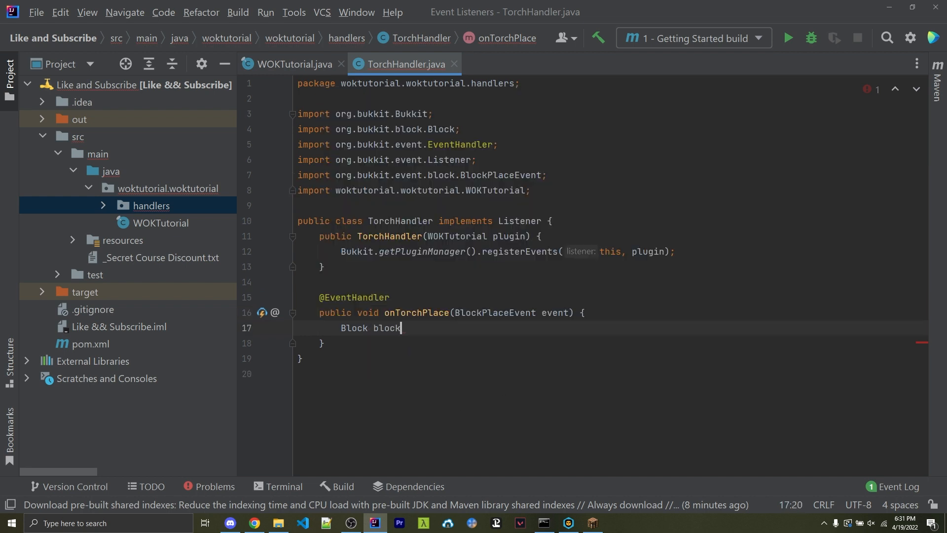
type("= event.get")
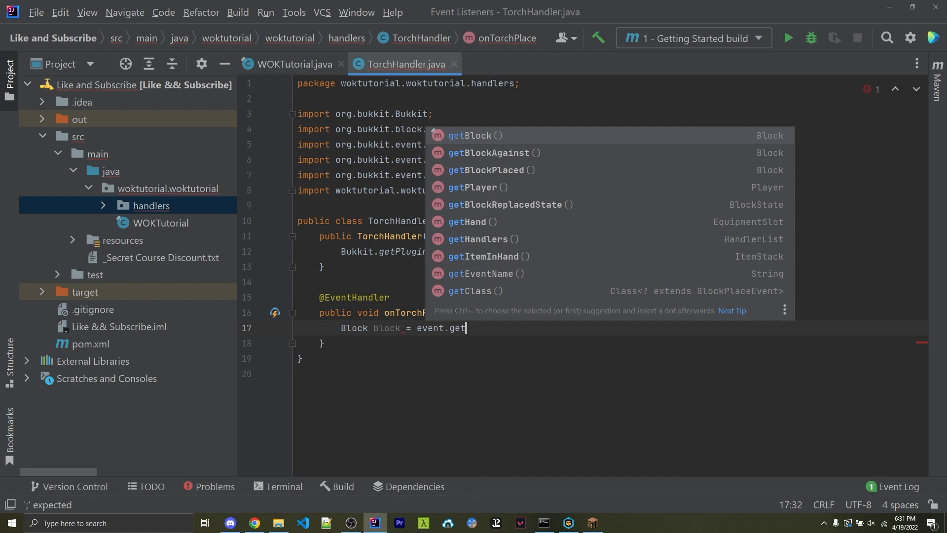
left_click(474, 135)
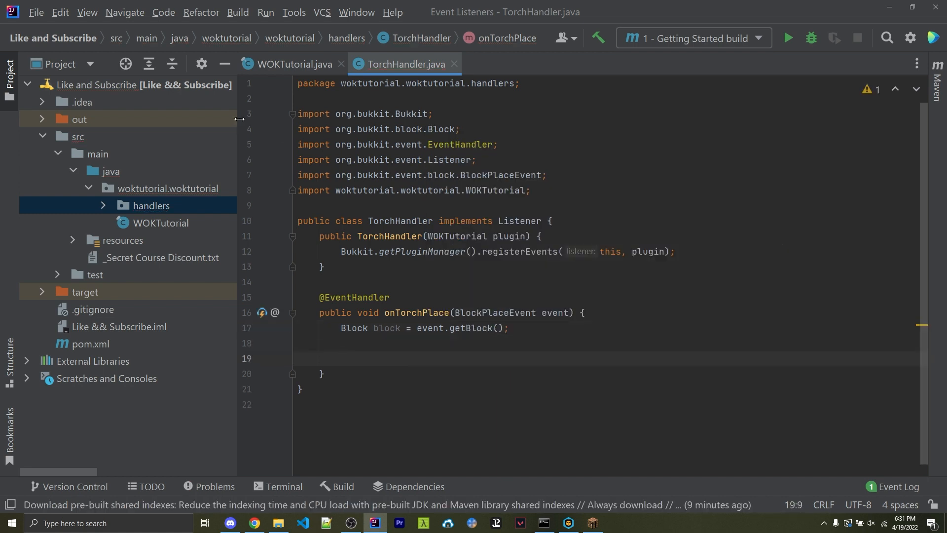
left_click(292, 114)
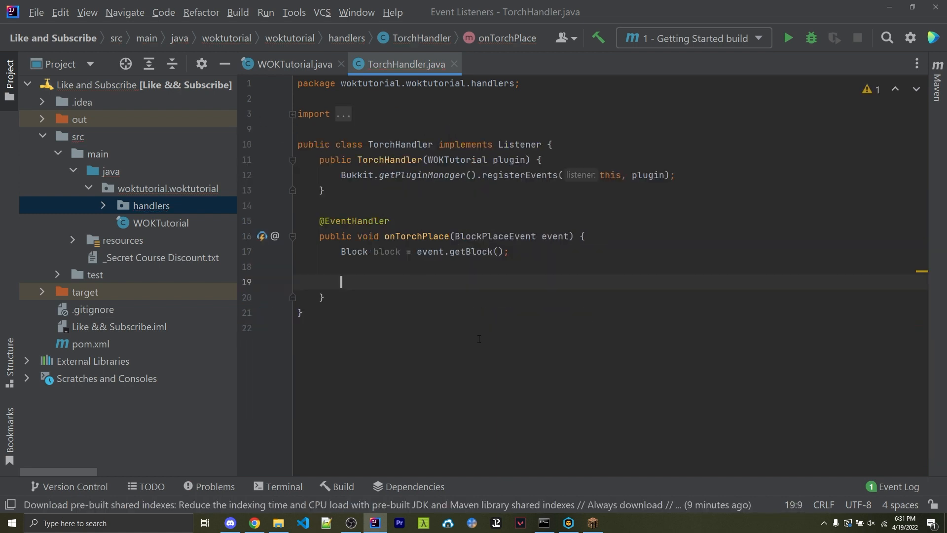
Return early when block.getType() != Material.TORCH
type("if (block.")
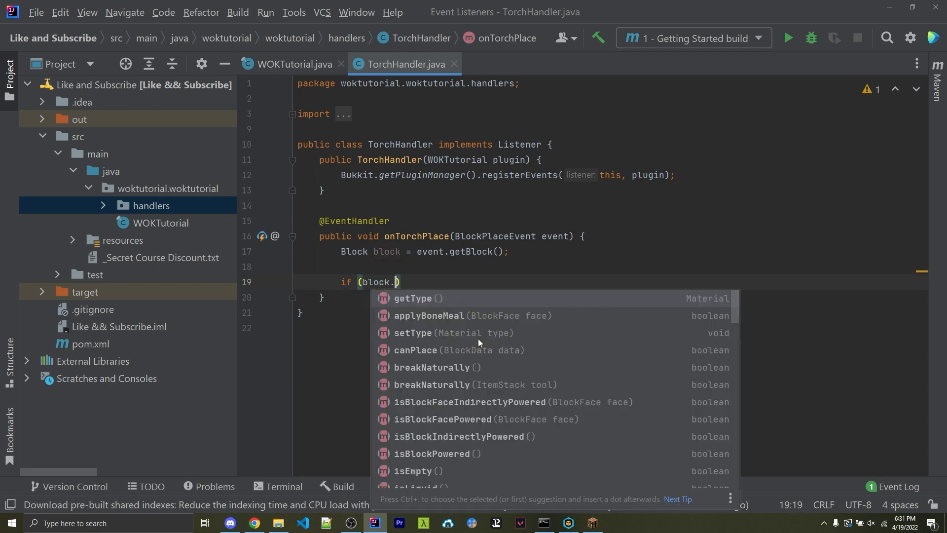
type("getty")
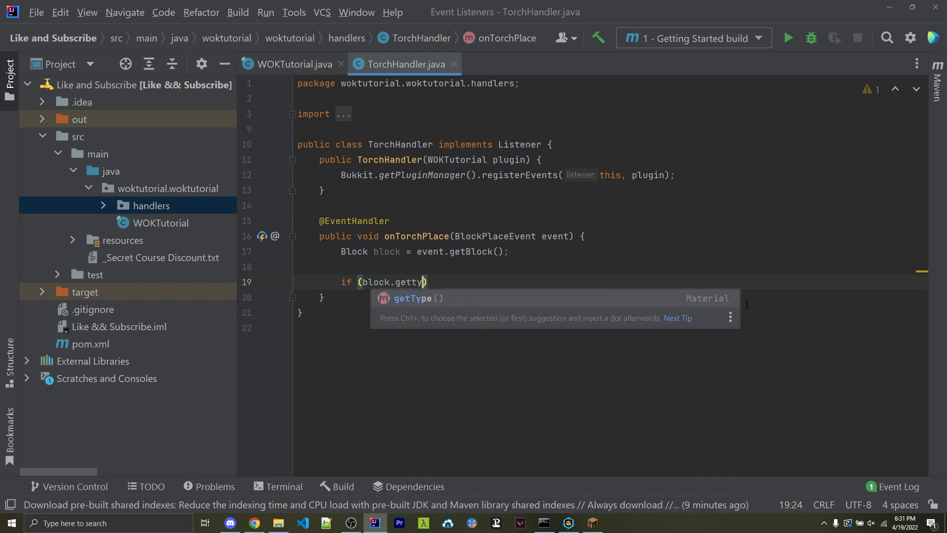
key("Enter")
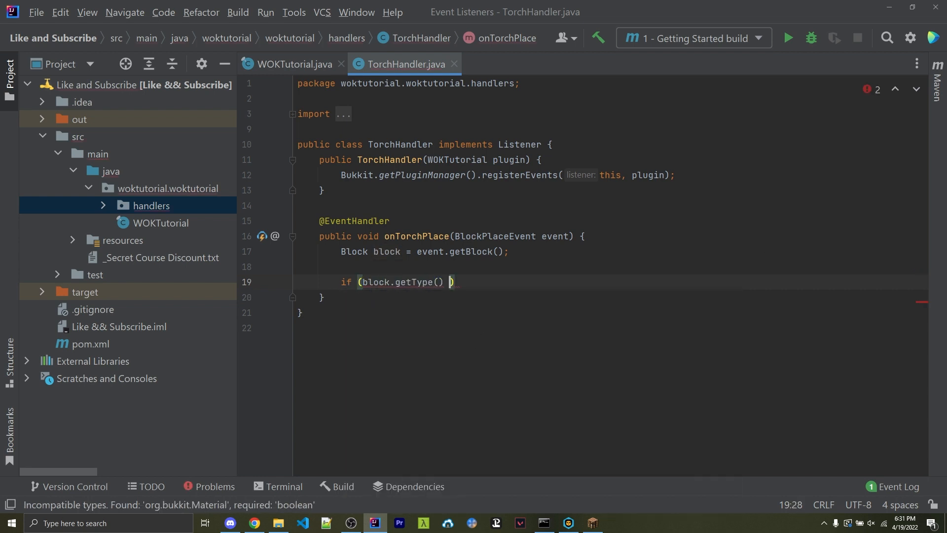
type("!= Materi")
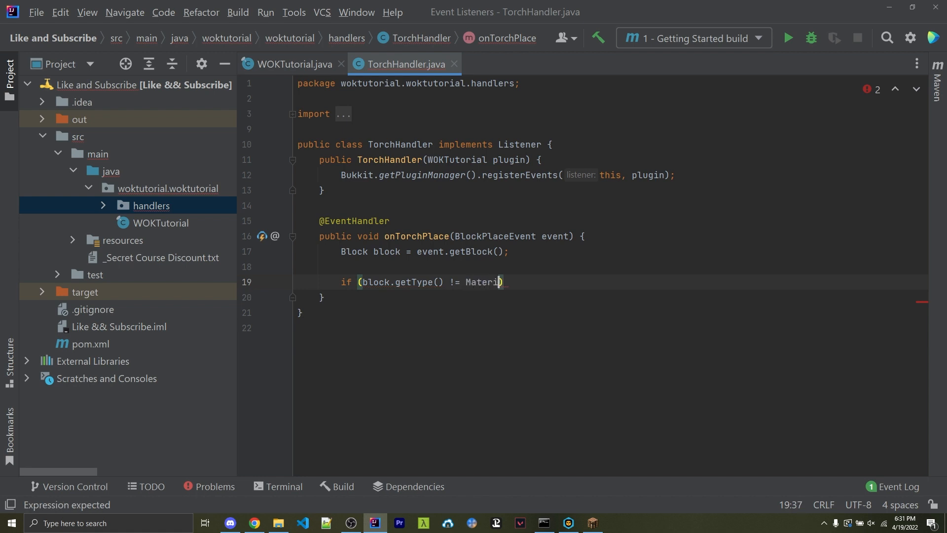
type(".TORCH")
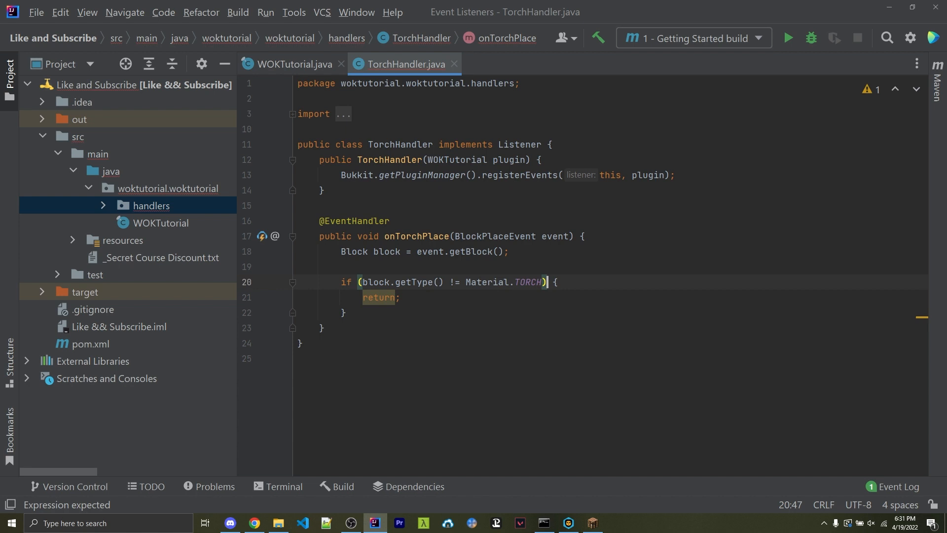
key("Backspace")
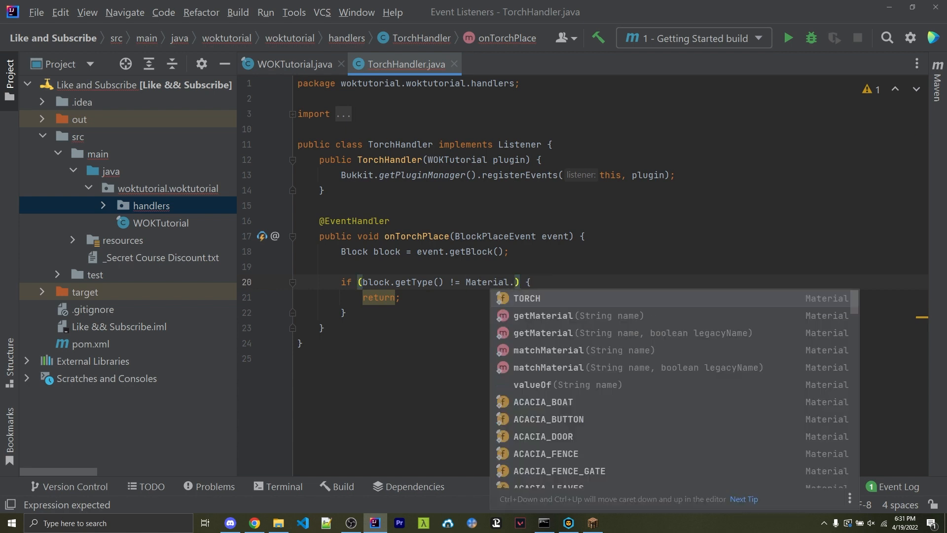
scroll("down", 3)
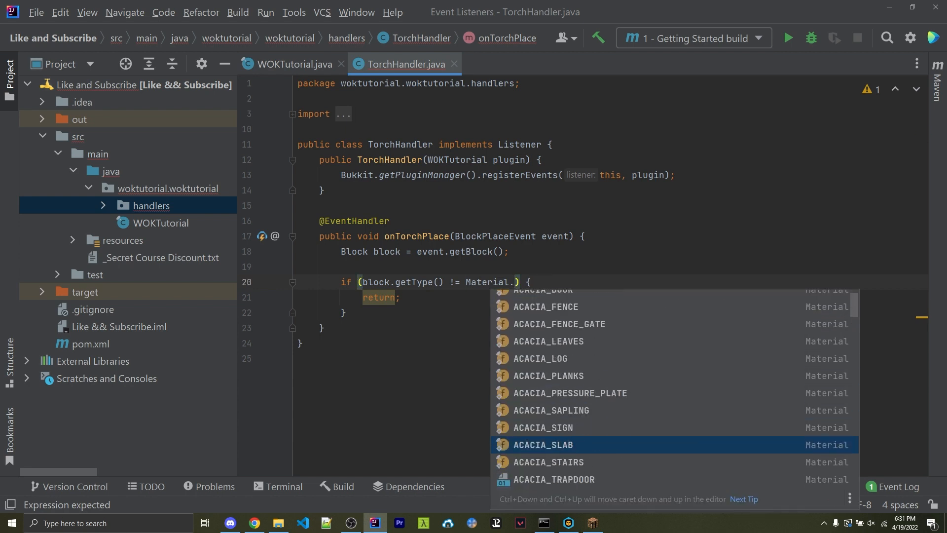
scroll("down", 3)
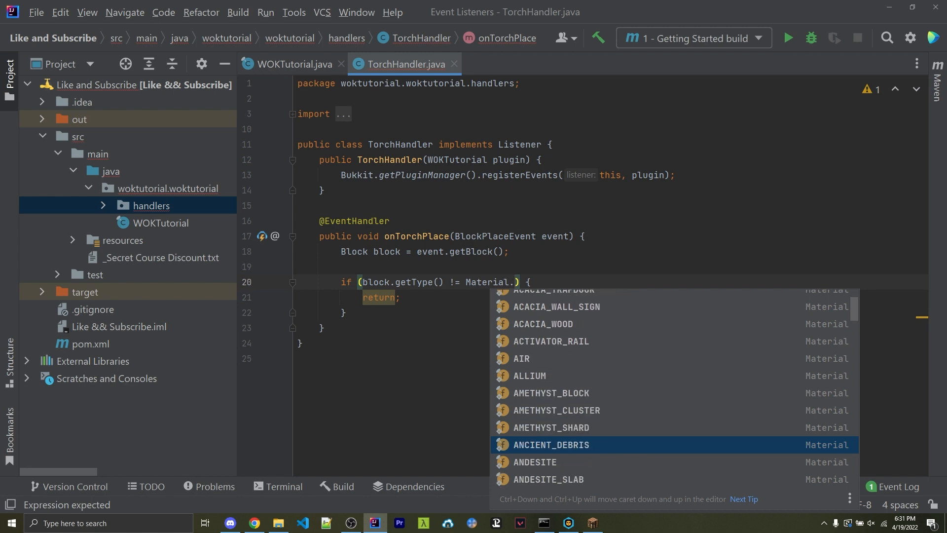
type("TORCH")
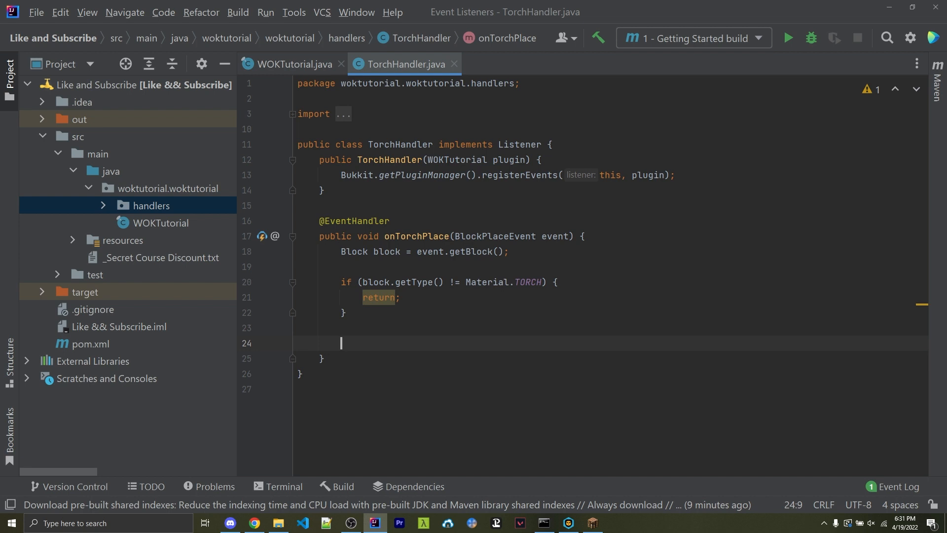
mouse_move(382, 347)
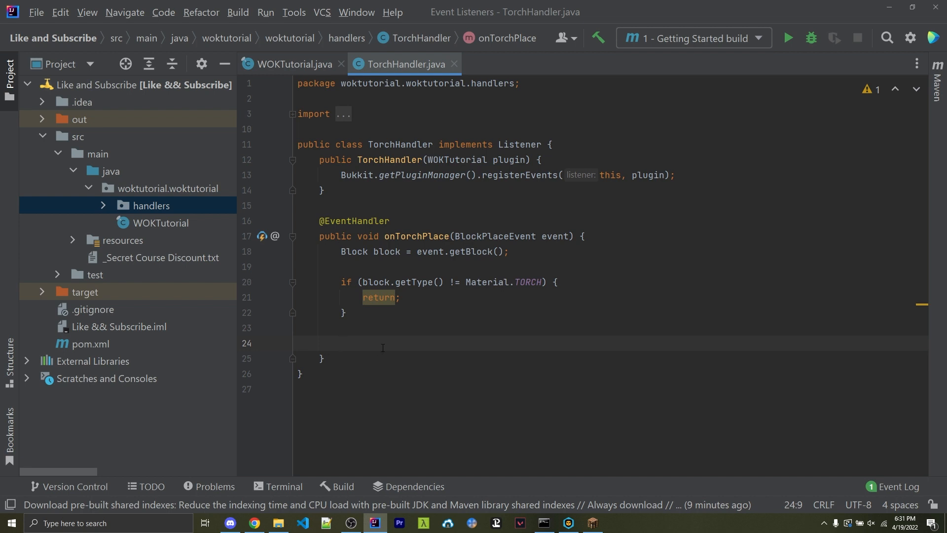
Log "A torch was placed" via Bukkit.getLogger().info and build the project
type("Bukkit")
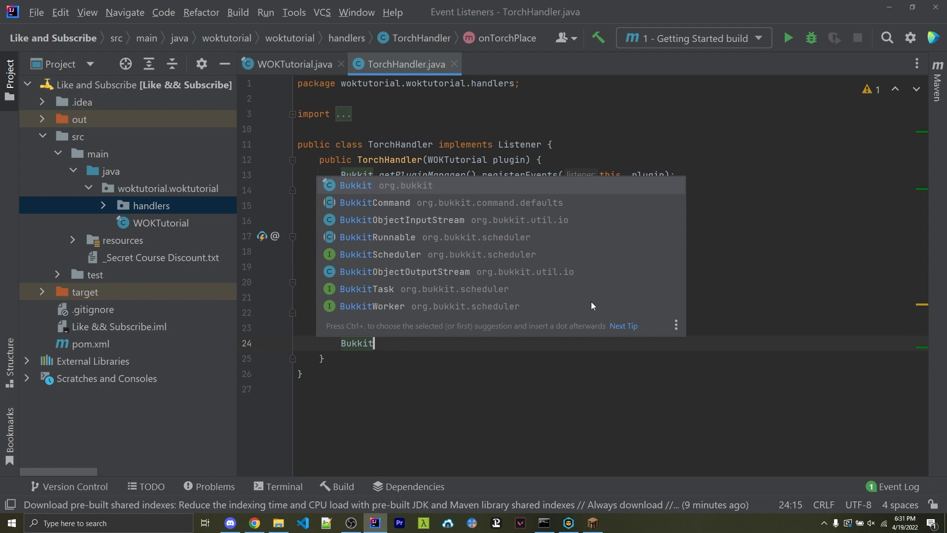
type(".getLogger().info(\"A torch was placed\");")
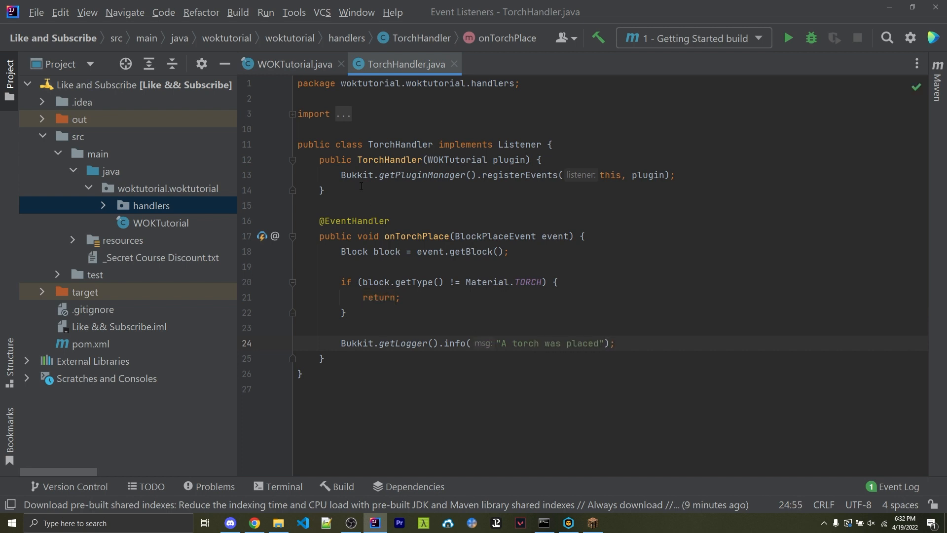
left_click(238, 12)
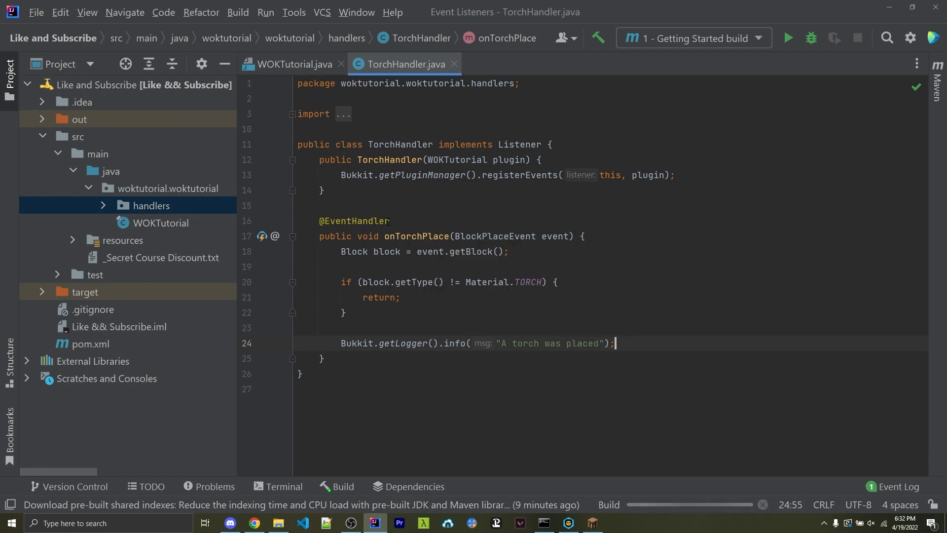
left_click(277, 523)
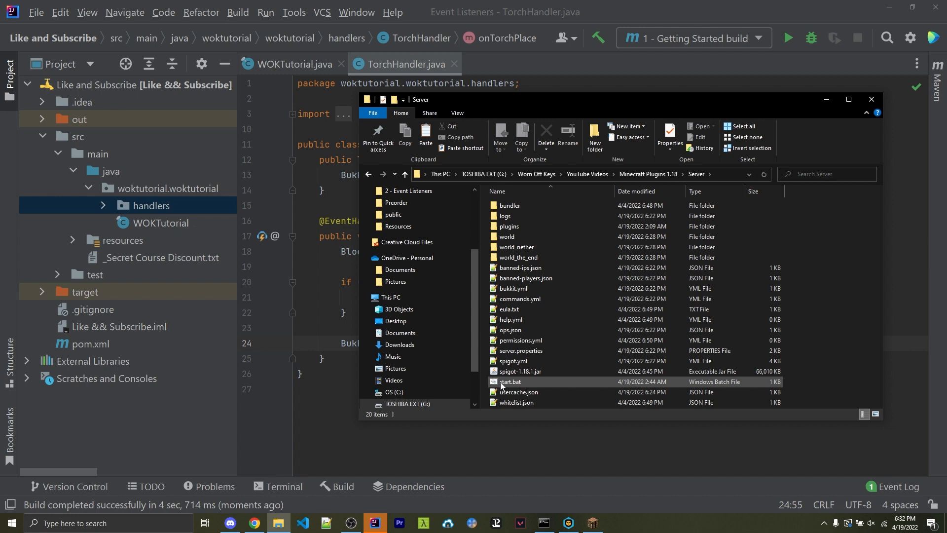
Read start.bat, which copies the WOKTutorial jar into plugins and launches Spigot, then close it
right_click(510, 380)
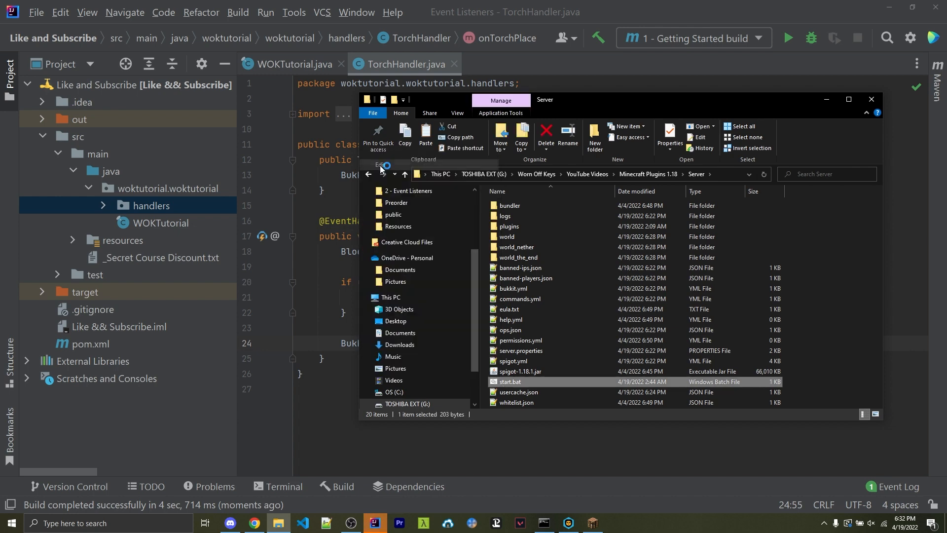
double_click(510, 380)
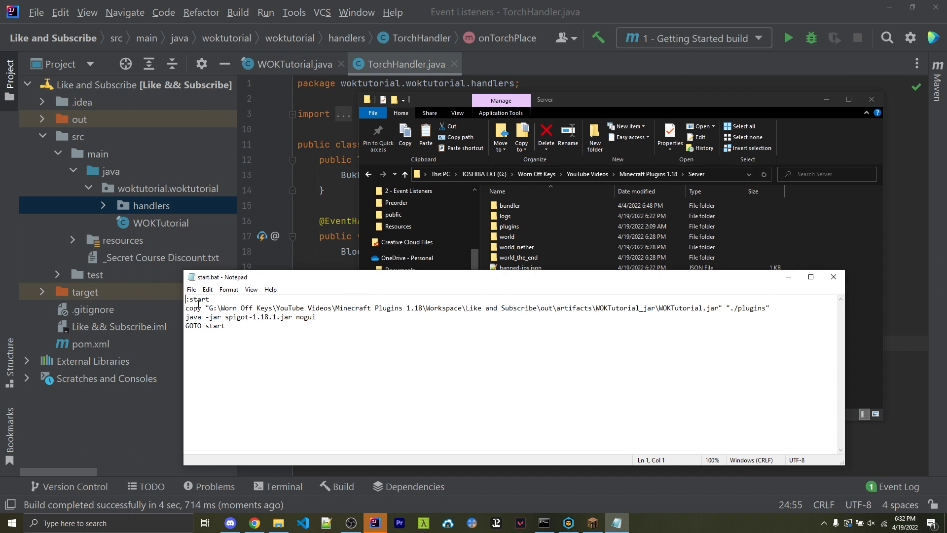
double_click(197, 299)
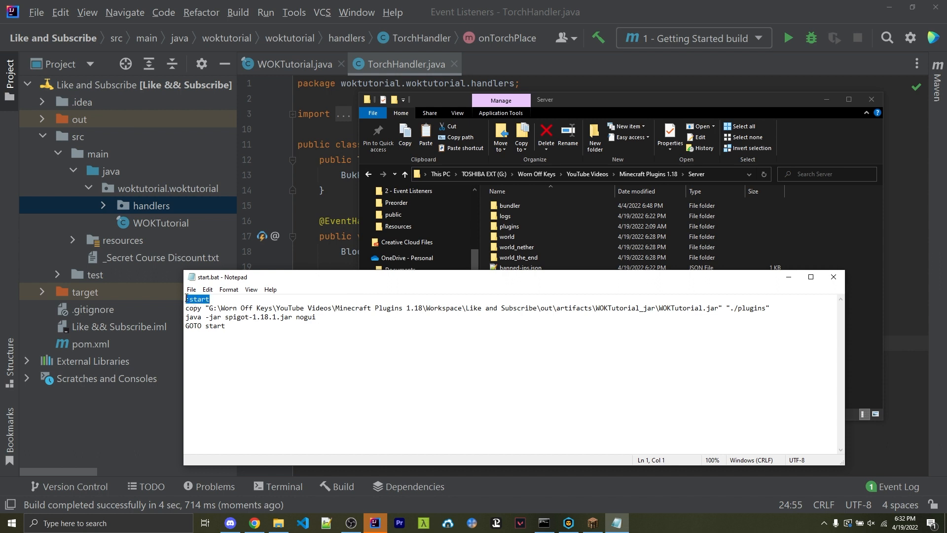
left_click(224, 331)
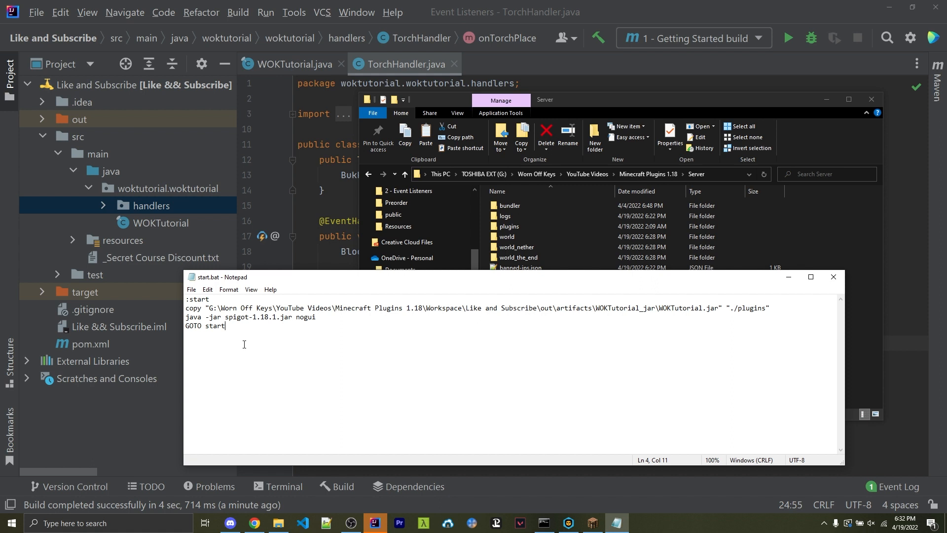
left_click(541, 522)
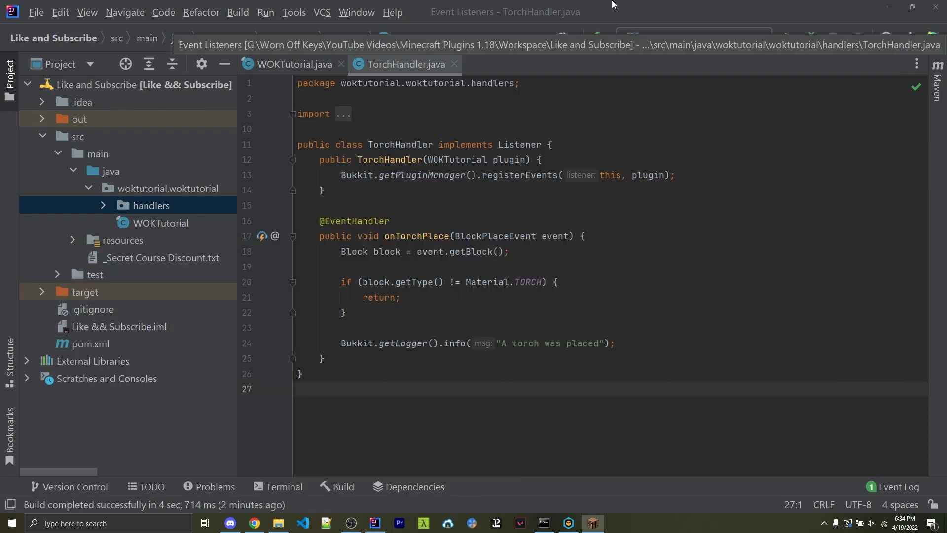
Write a Javadoc comment listing priorities Lowest, Low, Normal, High, Highest, then Monitor
left_click(615, 344)
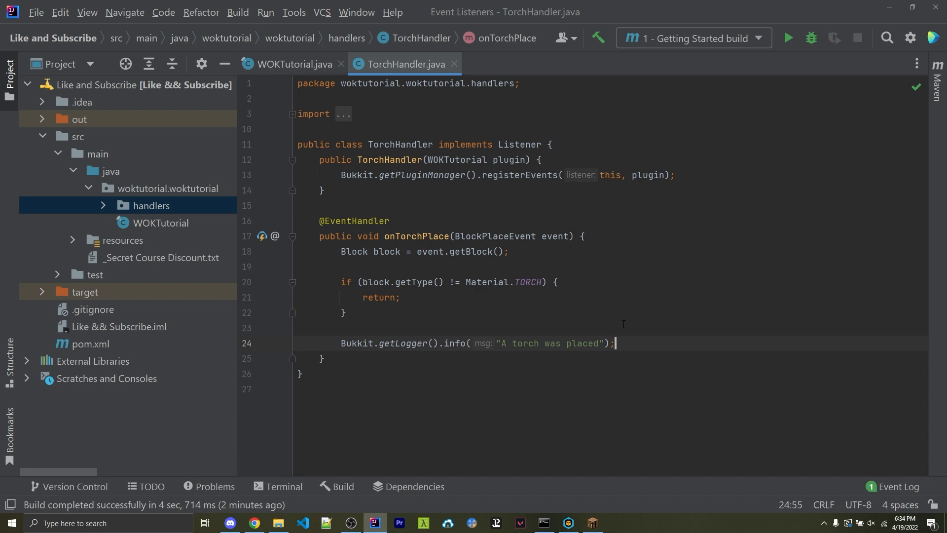
mouse_move(591, 300)
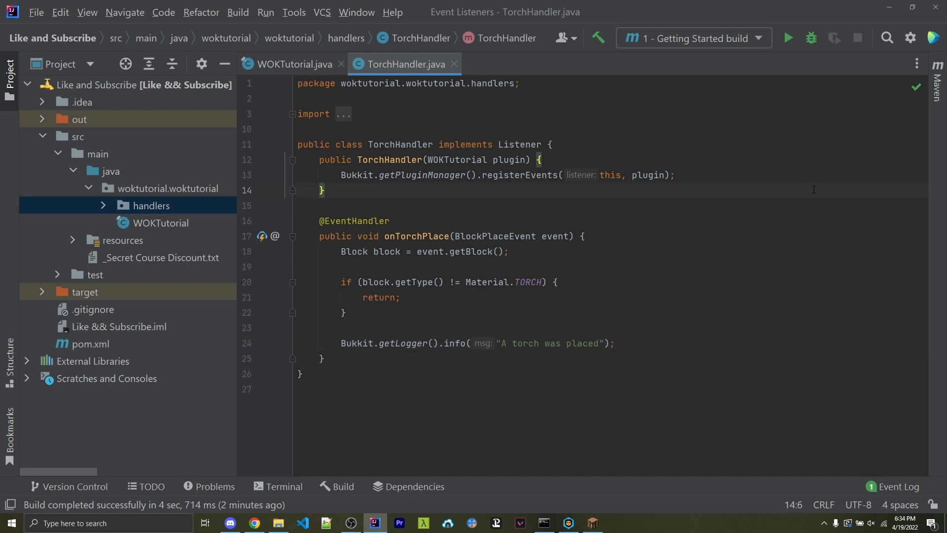
type("/**")
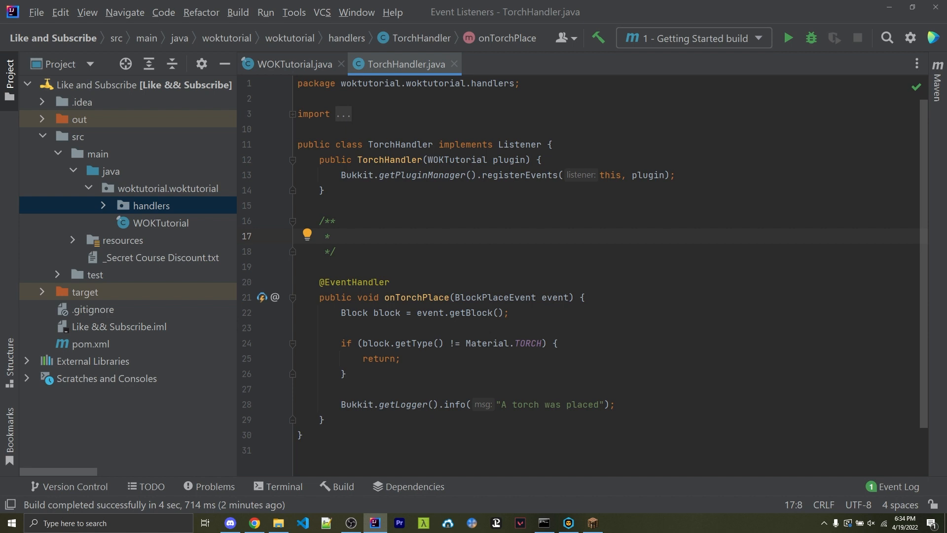
type("Lowest")
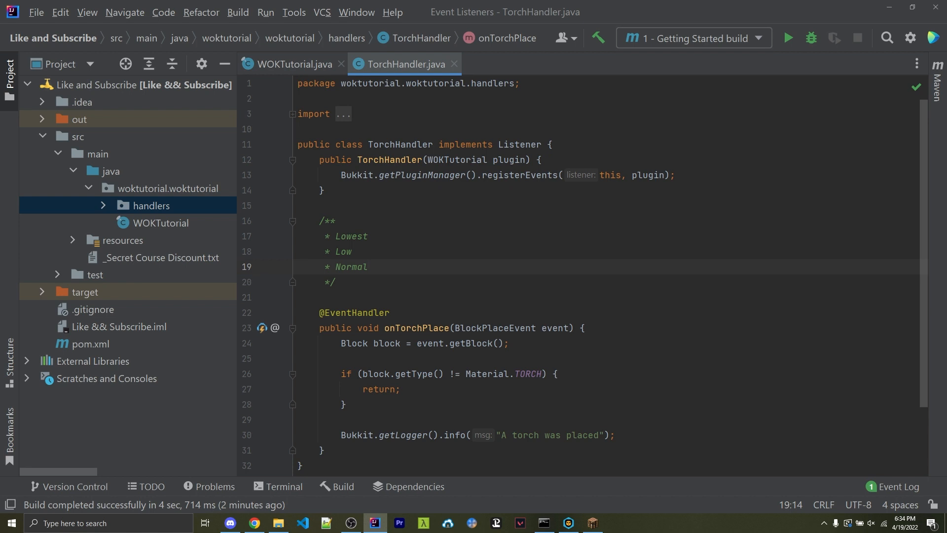
double_click(353, 313)
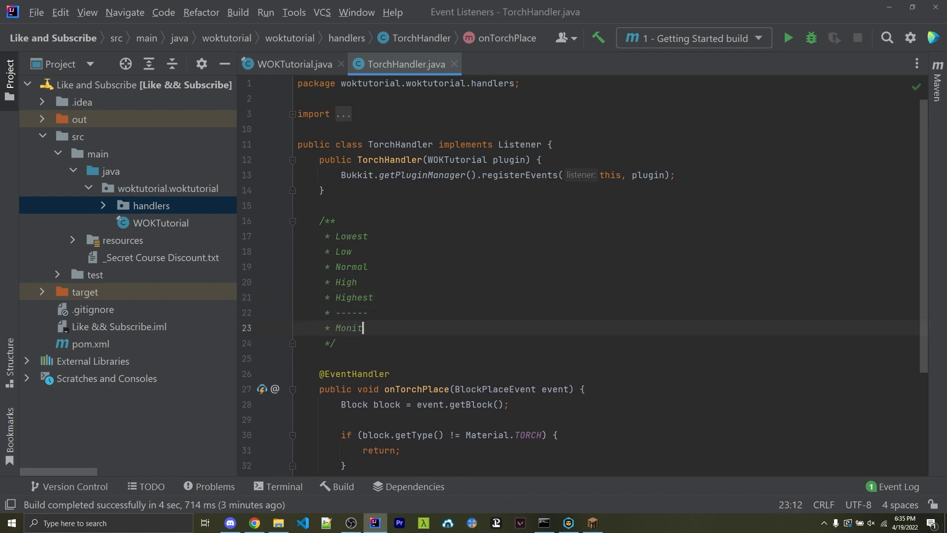
type("or")
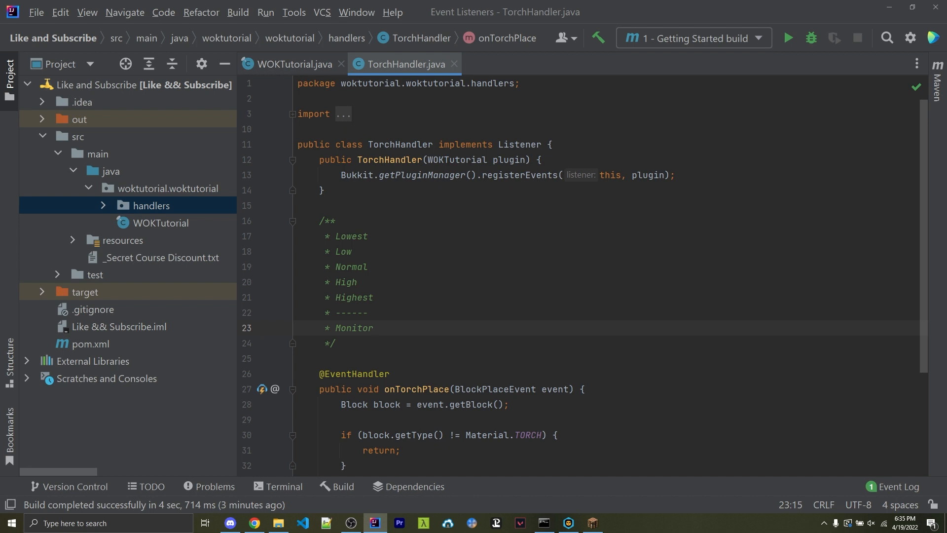
scroll("down", 3)
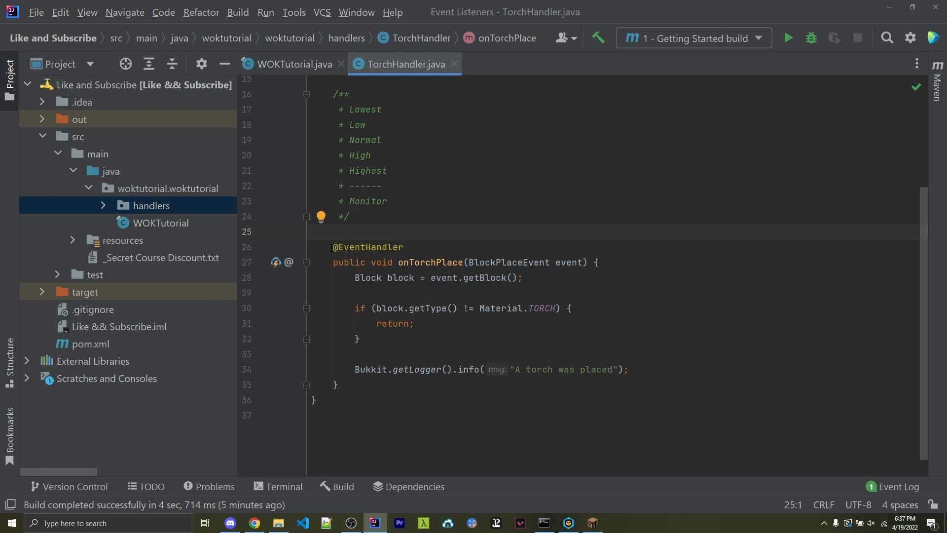
Mark the end of the existing onTorchPlace method with a '// here' comment
left_click(349, 216)
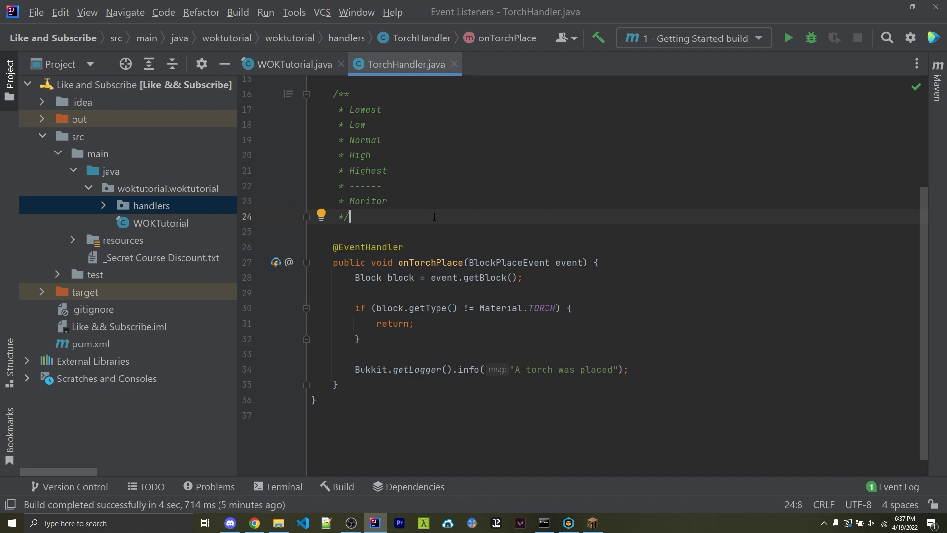
double_click(364, 109)
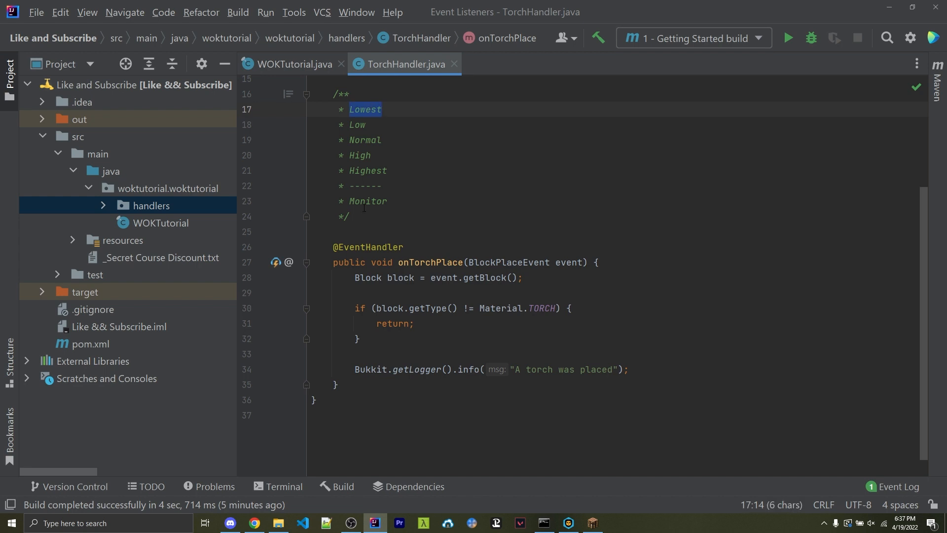
left_click(335, 384)
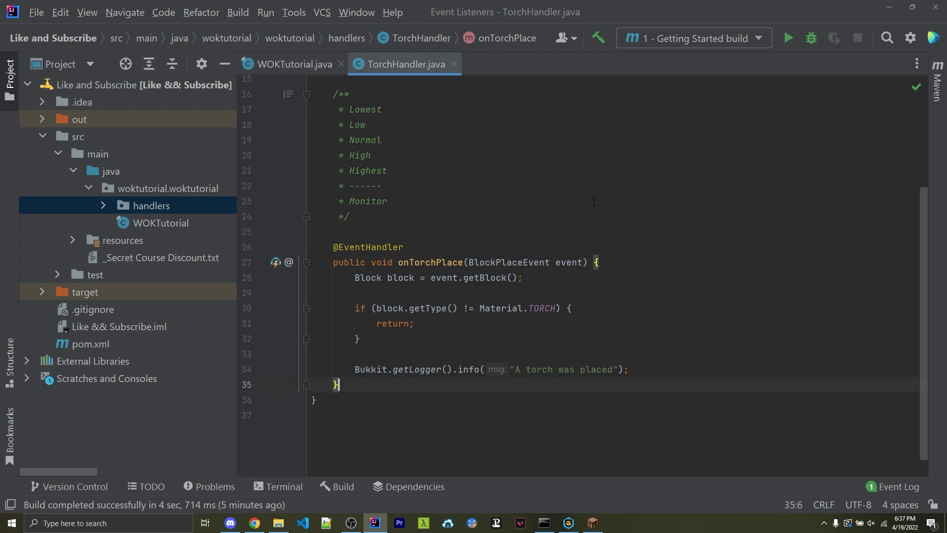
type("// here")
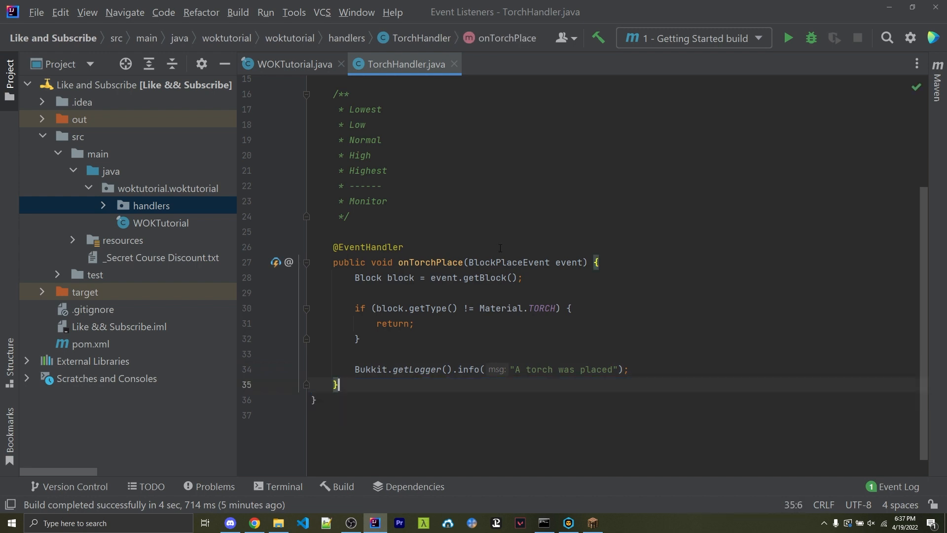
Add a second empty onTorchPlace(BlockPlaceEvent event) handler below the priority comment
left_click(350, 216)
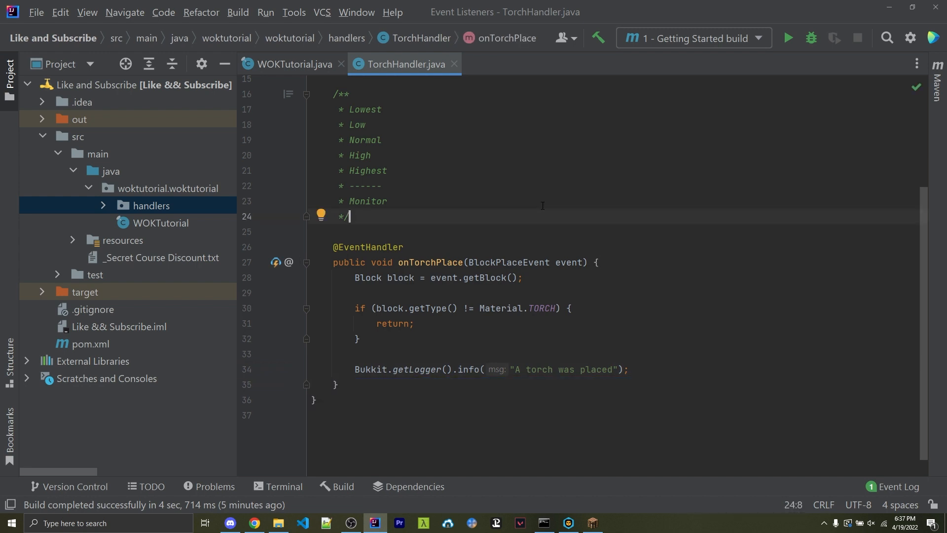
key("enter")
type("public")
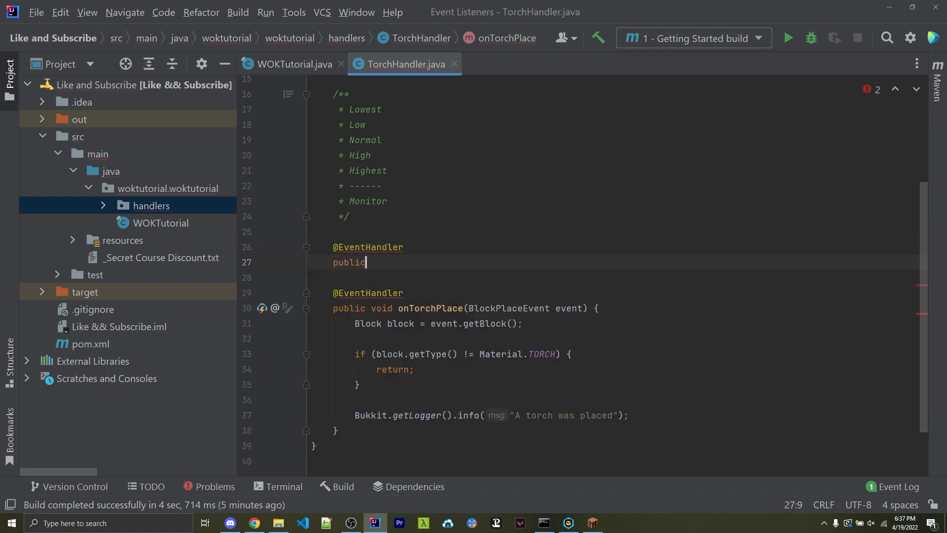
type("void onTorch")
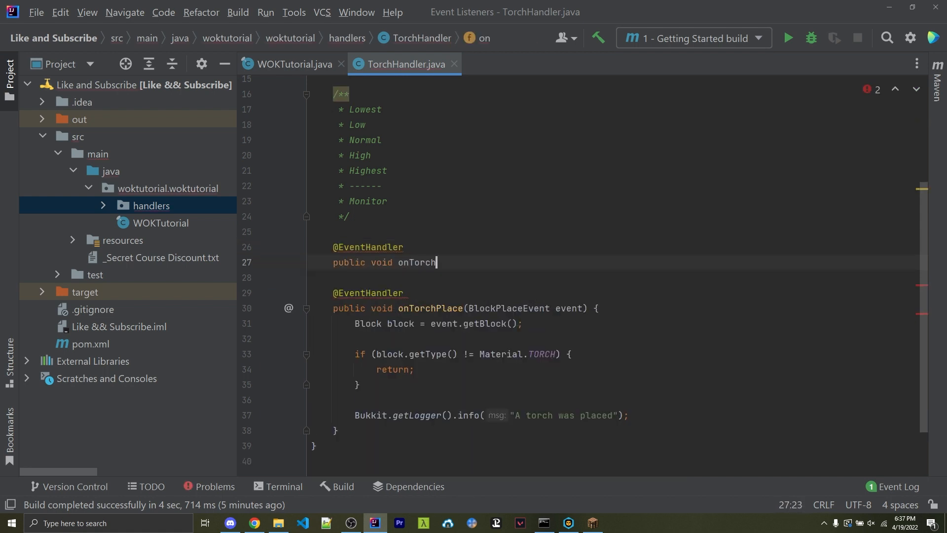
type("Place(BlockPlaceEvent event) {")
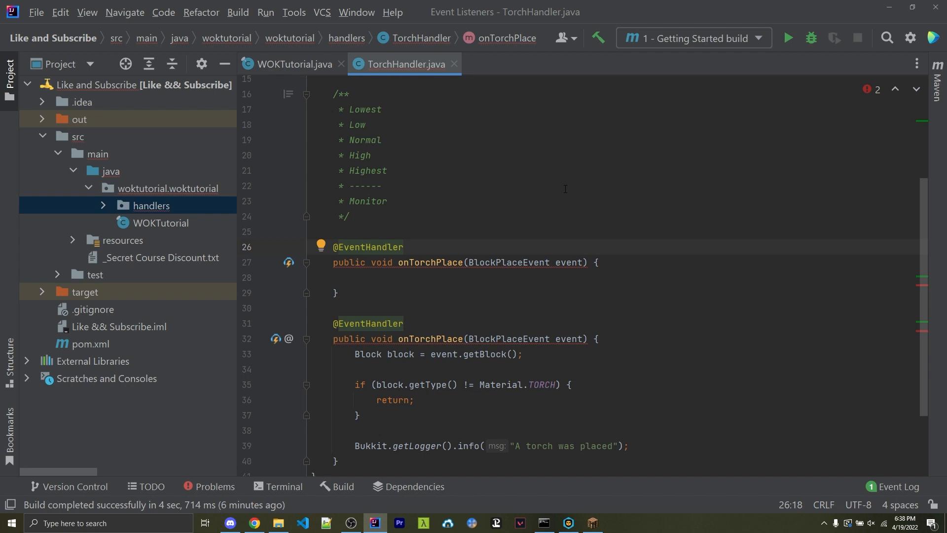
Set priority = EventPriority.LOW on the new handler; rename handlers onTorchPlace_Low and onTorchPlace_Normal
type("()")
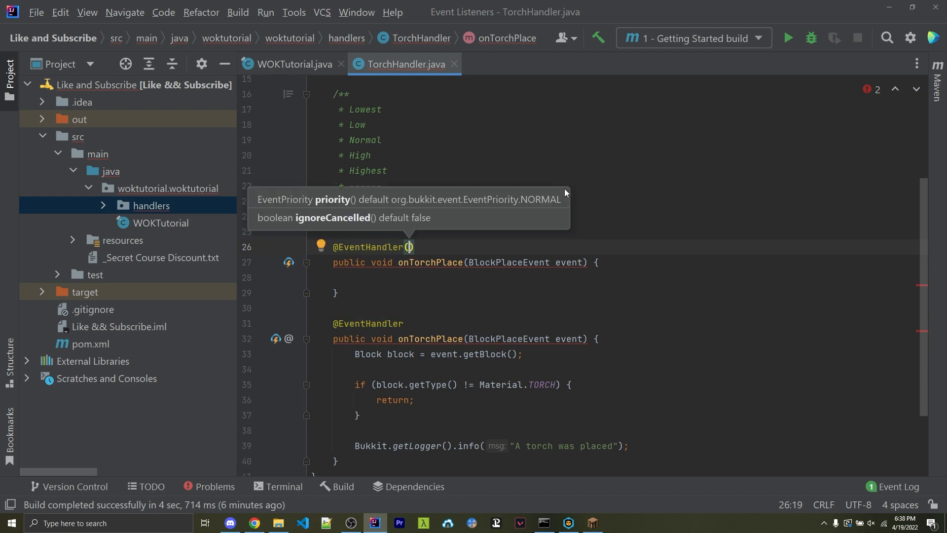
type("priority = LOW")
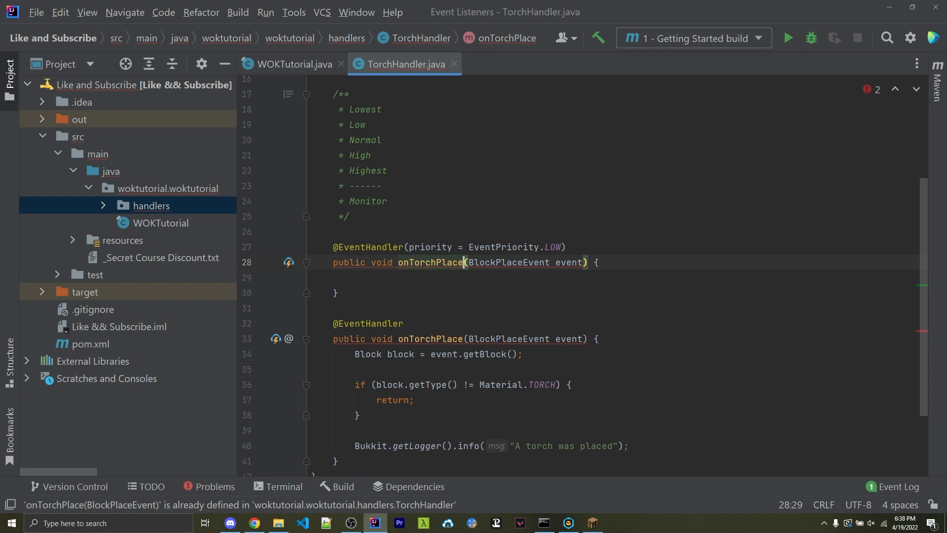
type("_Low")
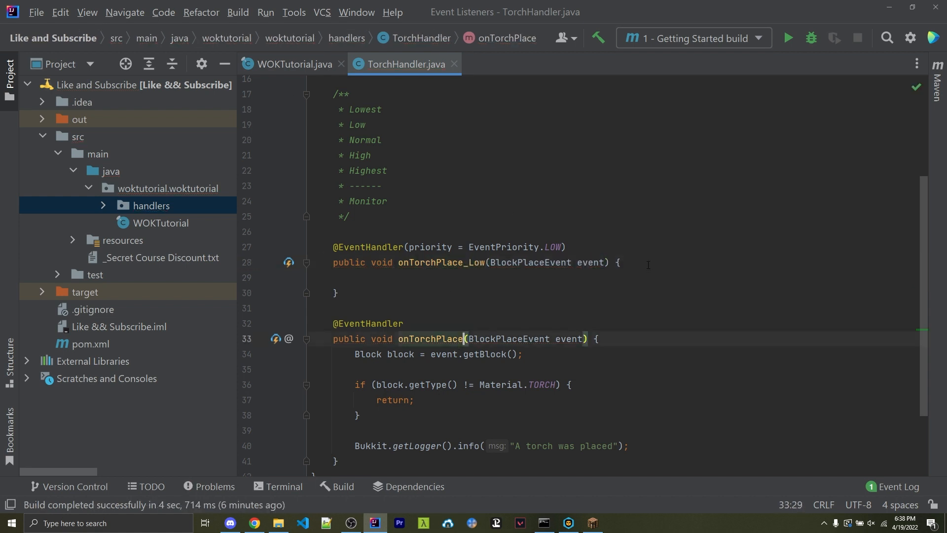
type("_Normal")
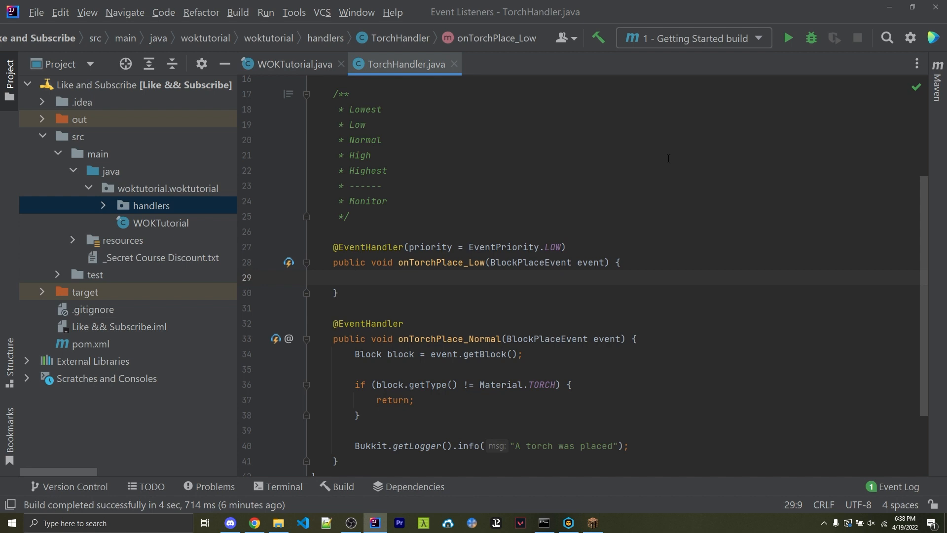
mouse_move(685, 145)
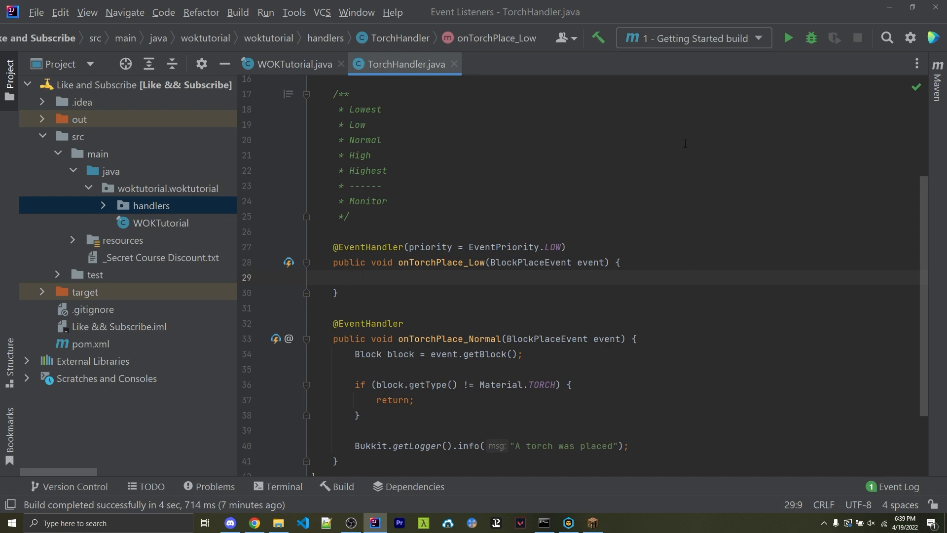
Add an if checking Material.TORCH that sets the placed block's type to Material.DIAMOND_BLOCK
type("i")
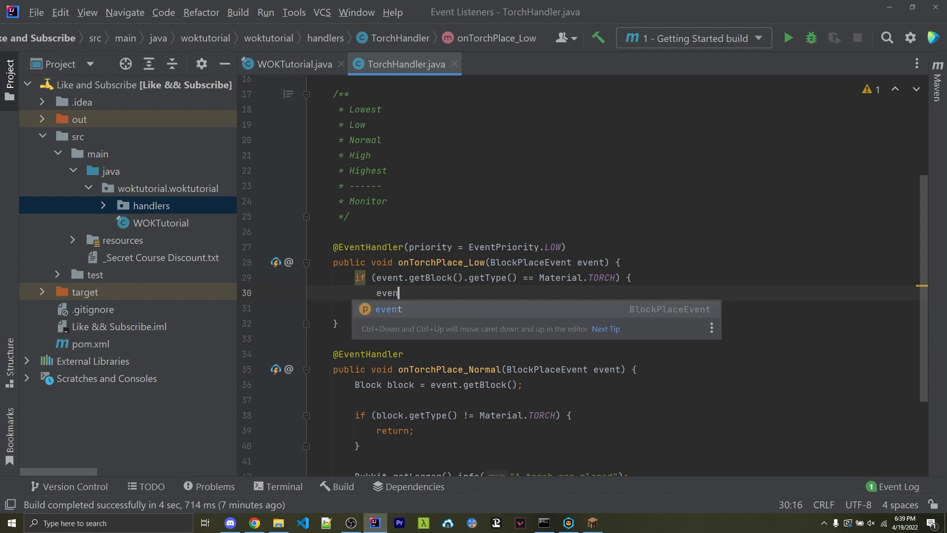
type(".getBlock().setType();")
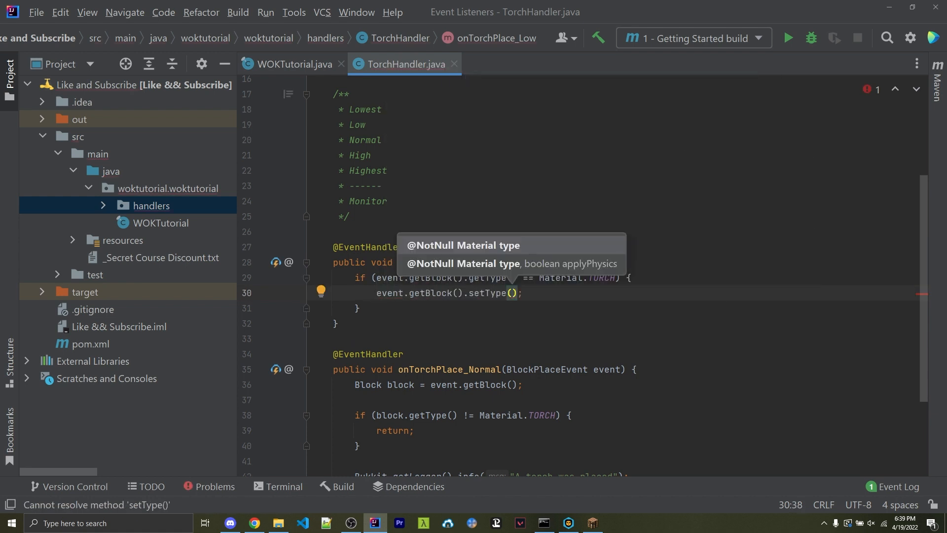
type("DIAMOND_BLOCK")
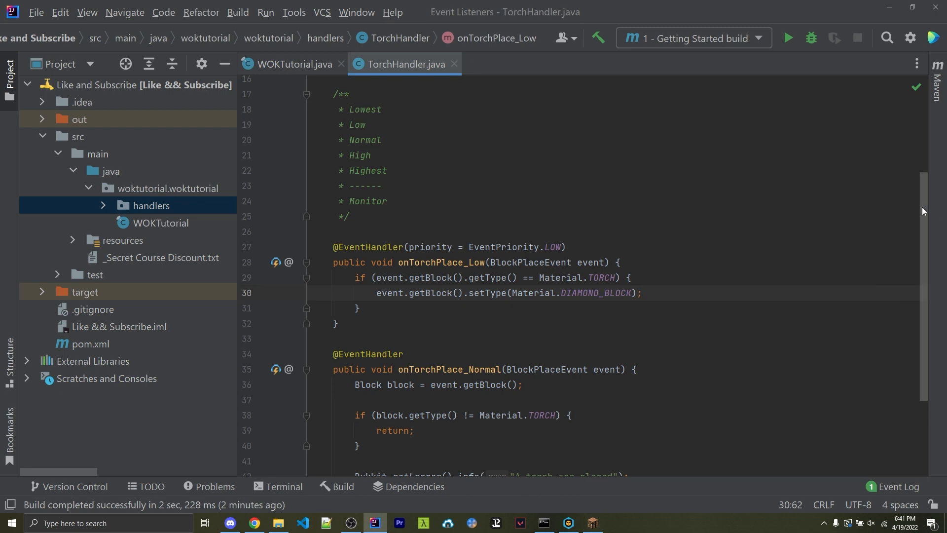
scroll("down", 3)
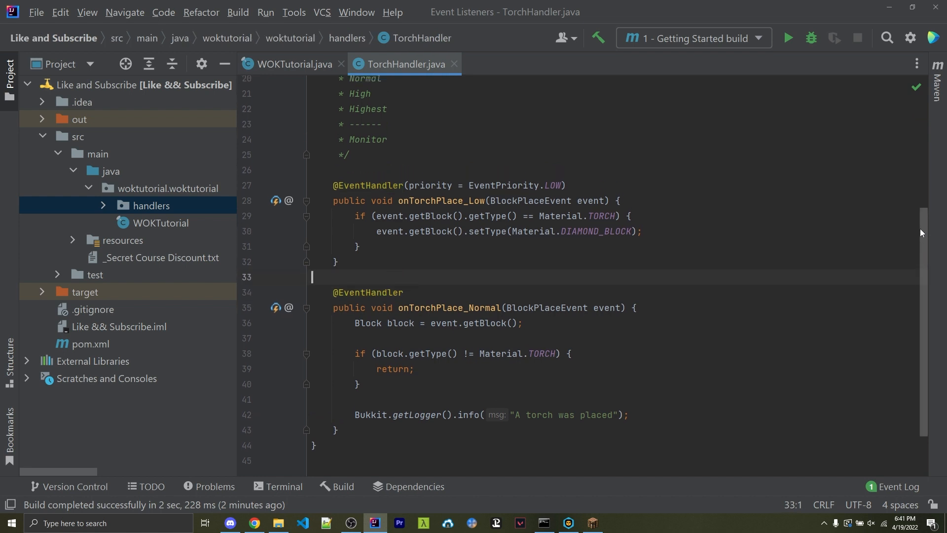
double_click(364, 124)
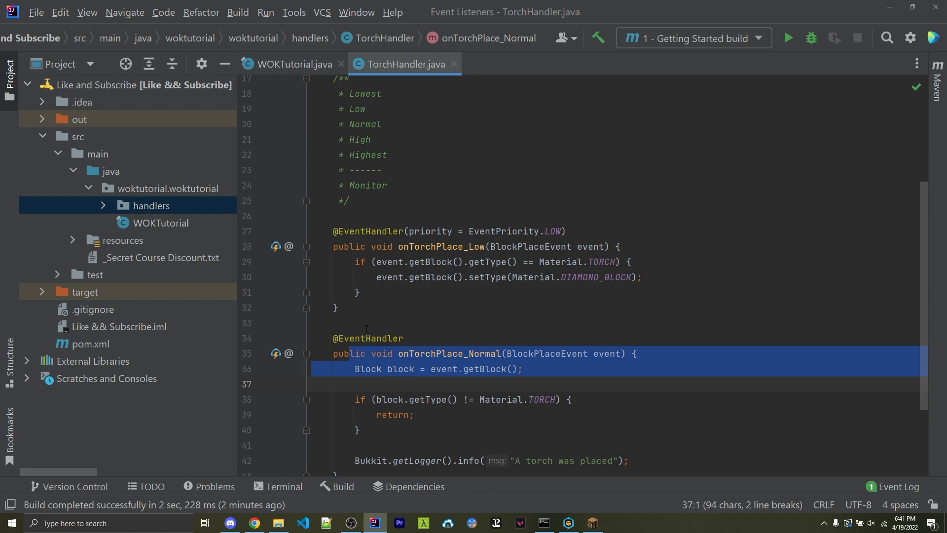
double_click(357, 109)
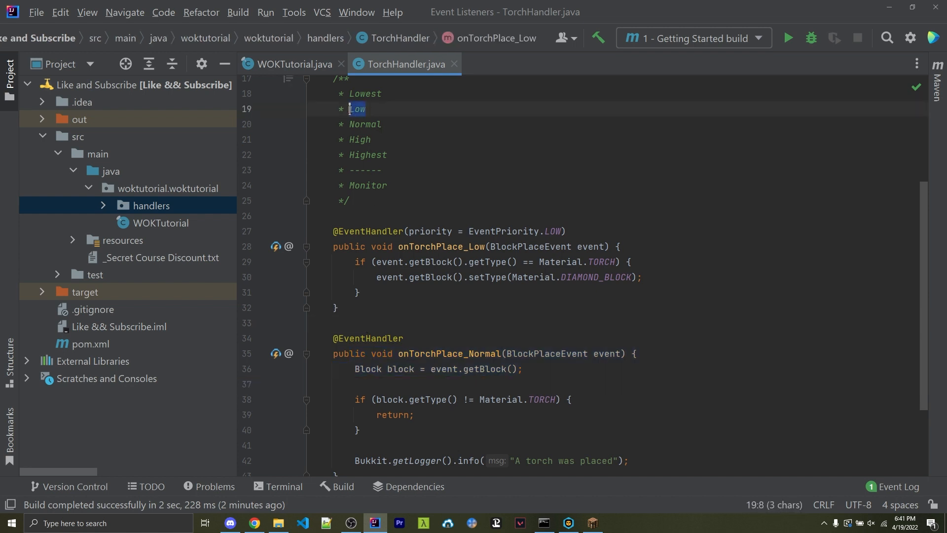
mouse_move(404, 122)
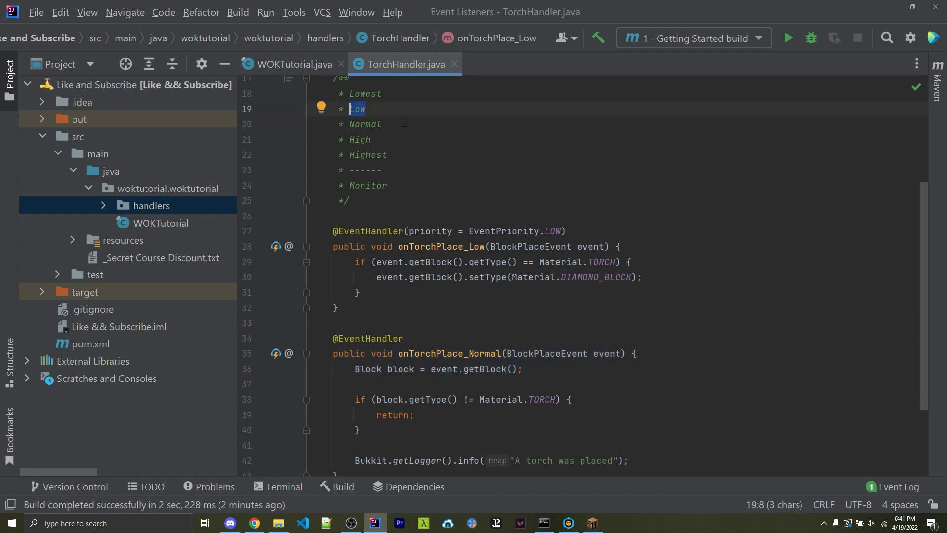
left_click(396, 216)
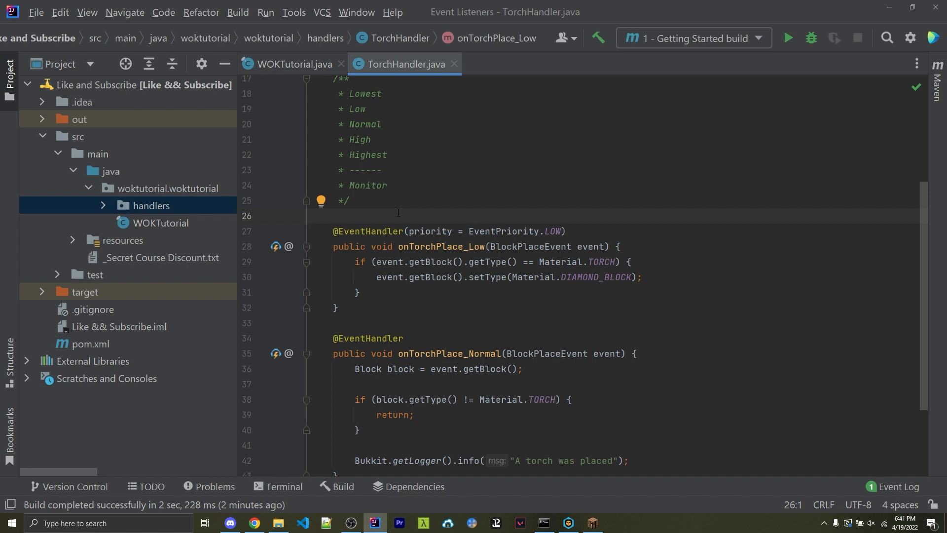
left_click(312, 216)
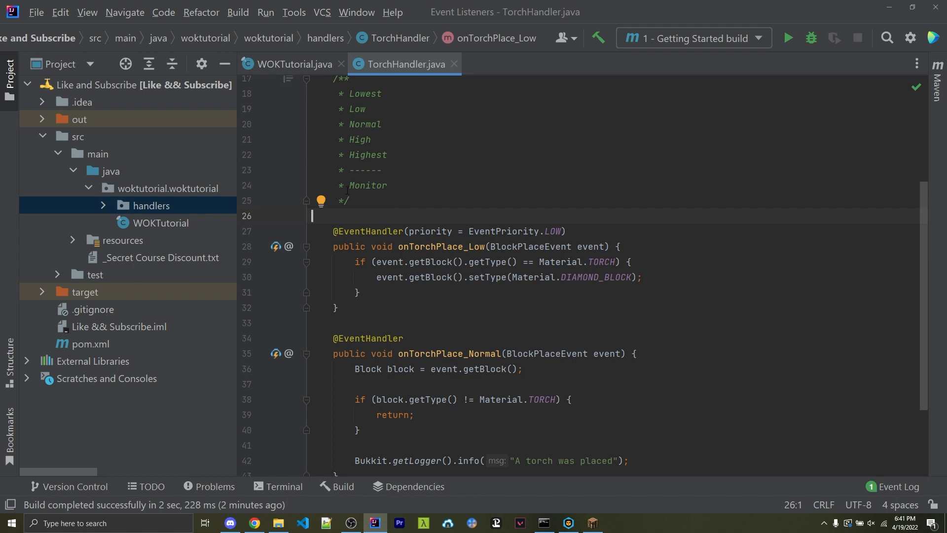
double_click(367, 185)
type("MONITOR")
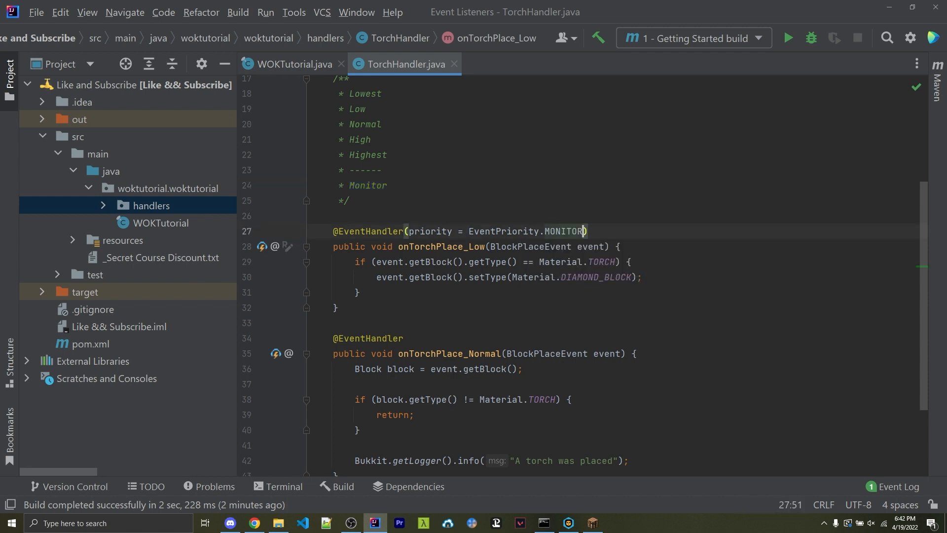
left_click(313, 216)
type("LOW")
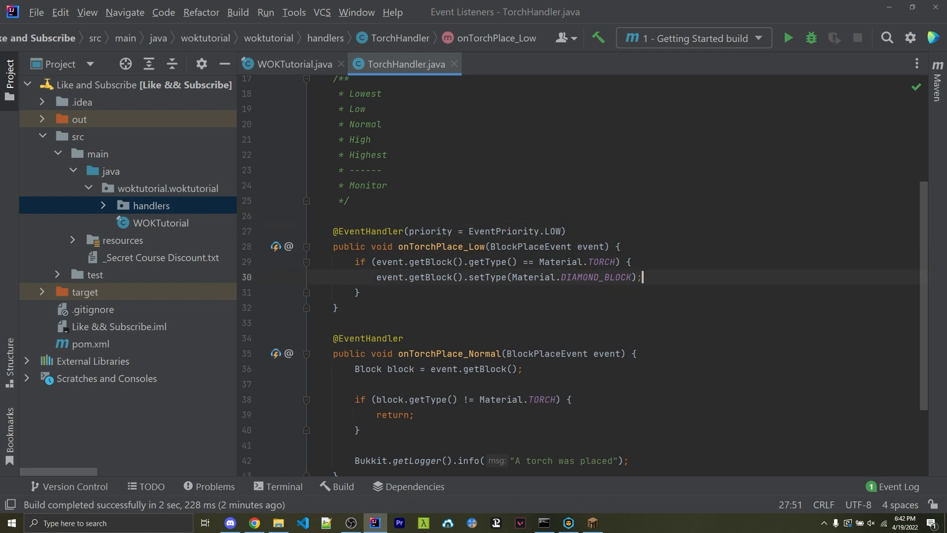
left_click(333, 216)
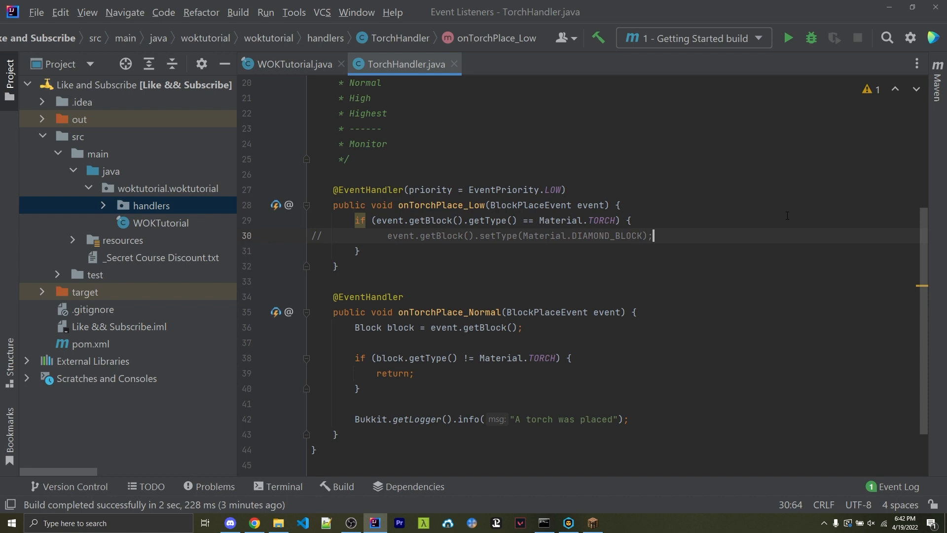
type("event.setCancelled(true);")
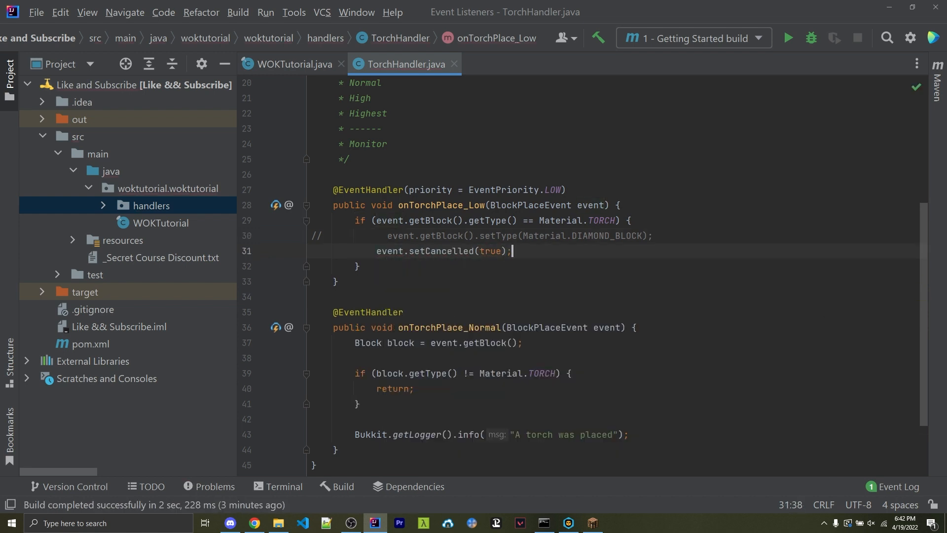
type("event.is")
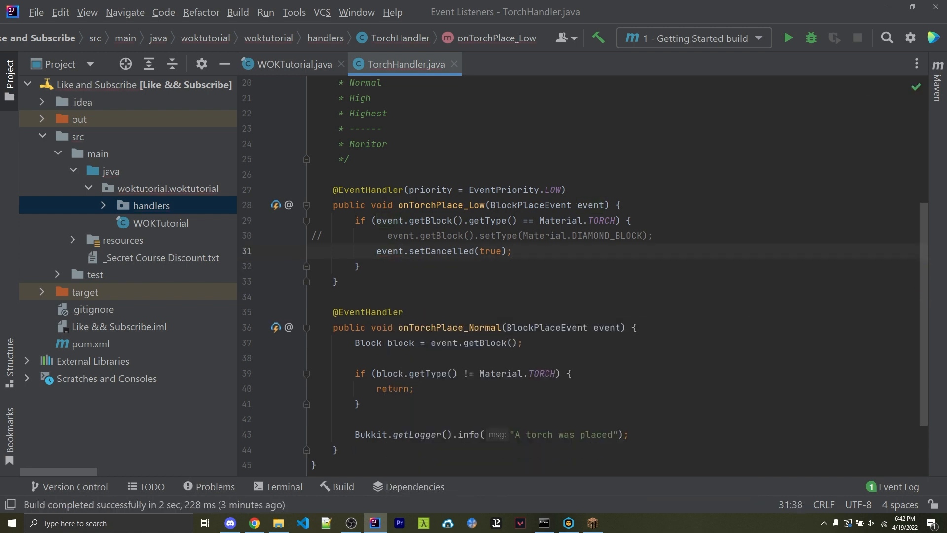
left_click(512, 250)
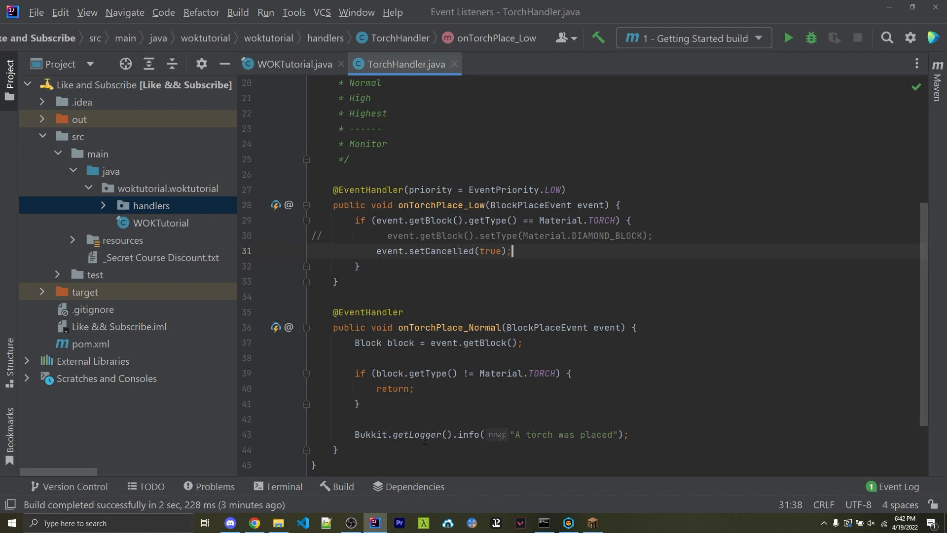
left_click(635, 327)
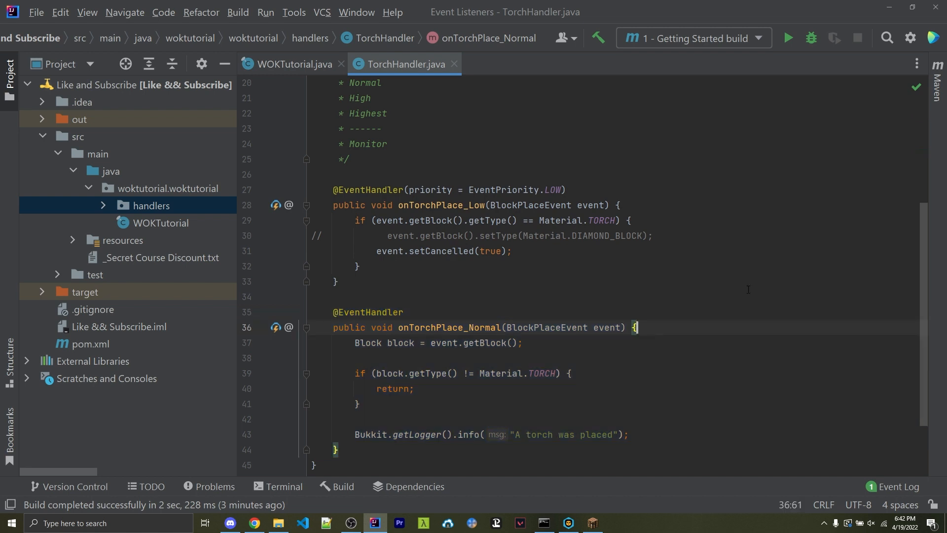
key("enter")
type("if (")
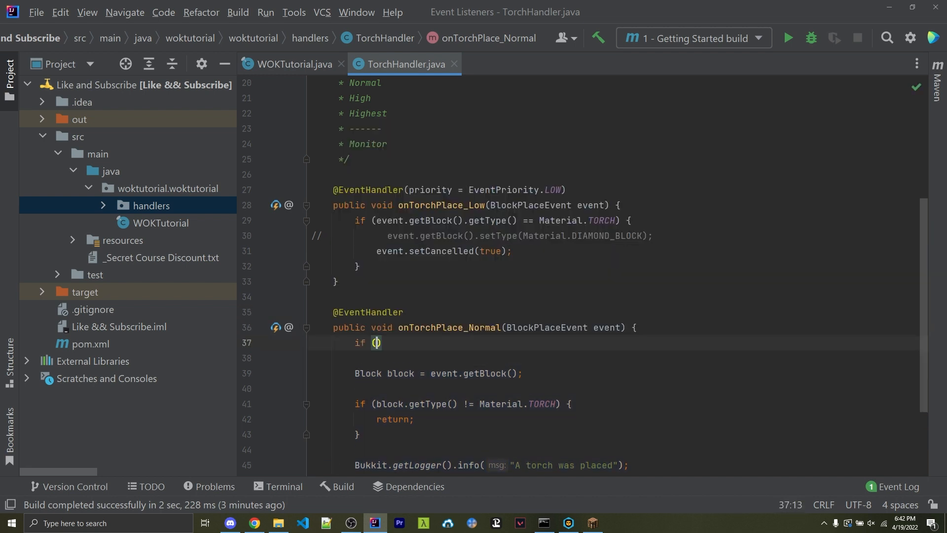
type("event.isCancelled()) re")
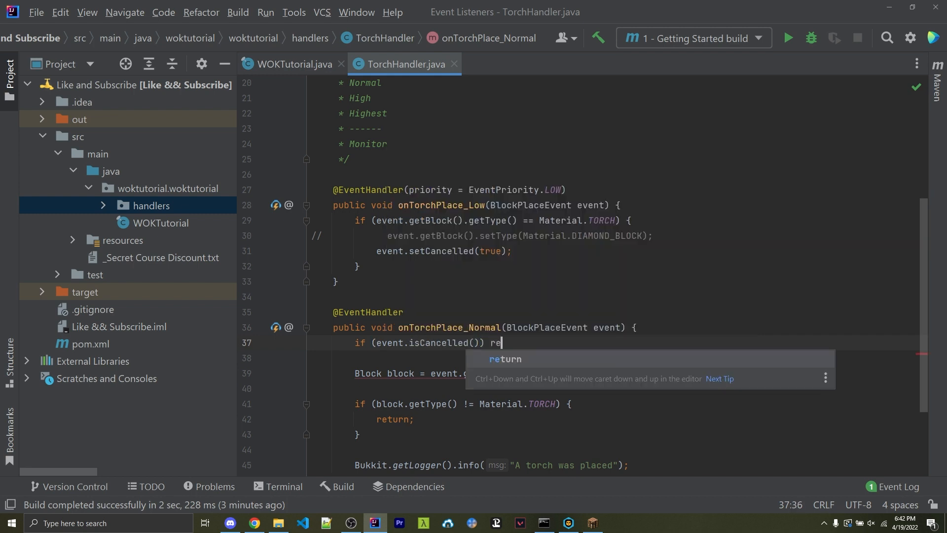
key("Enter")
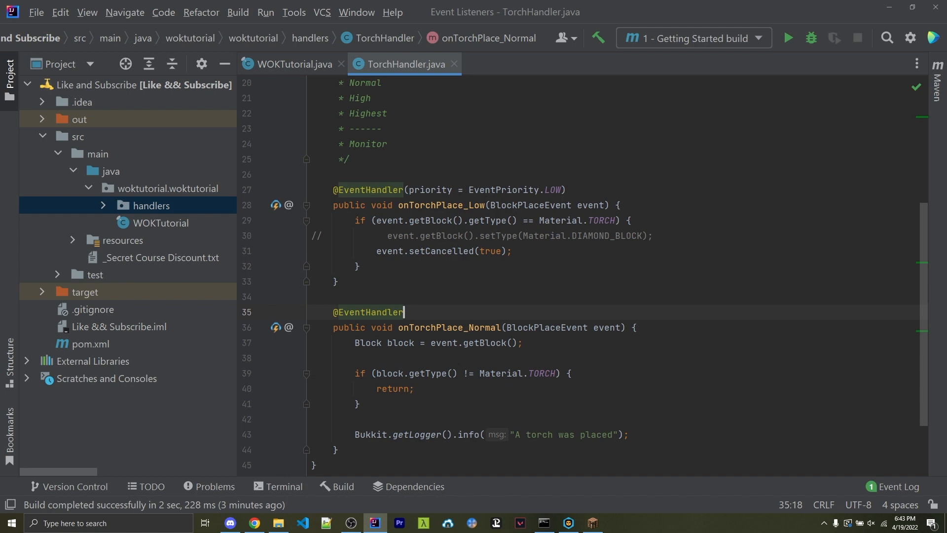
type("(ig")
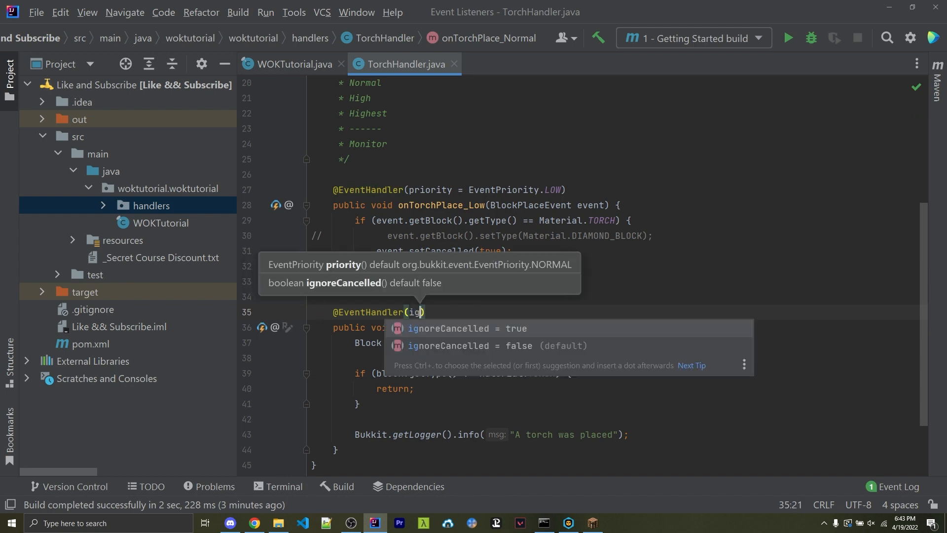
left_click(463, 327)
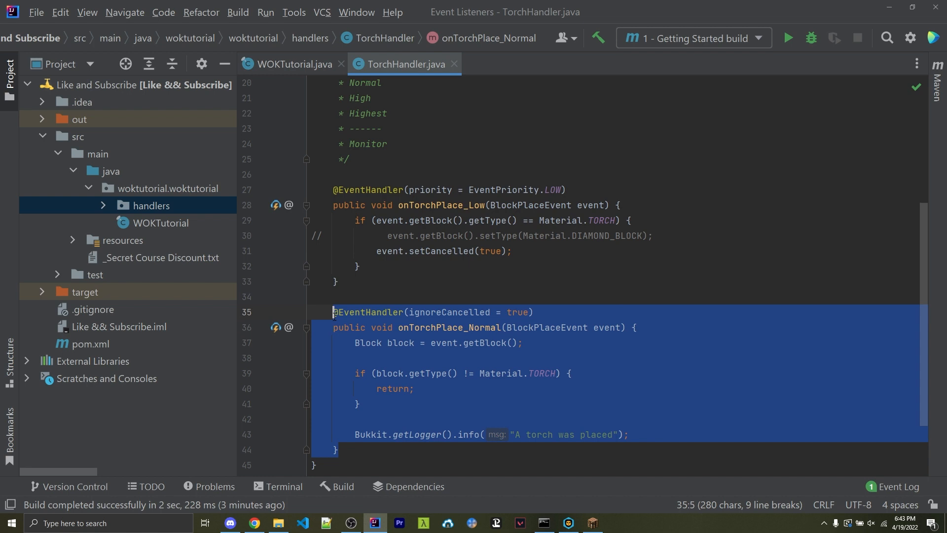
left_click(389, 297)
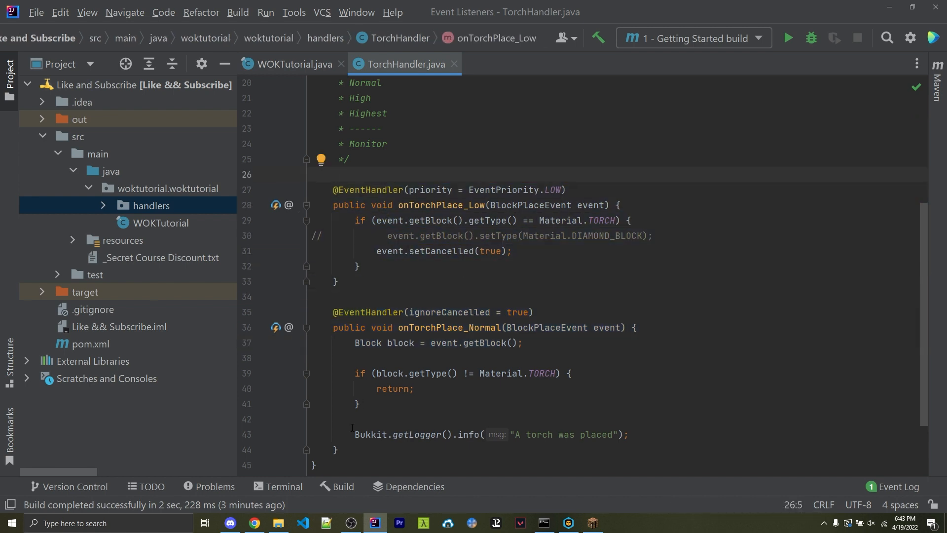
left_click(355, 434)
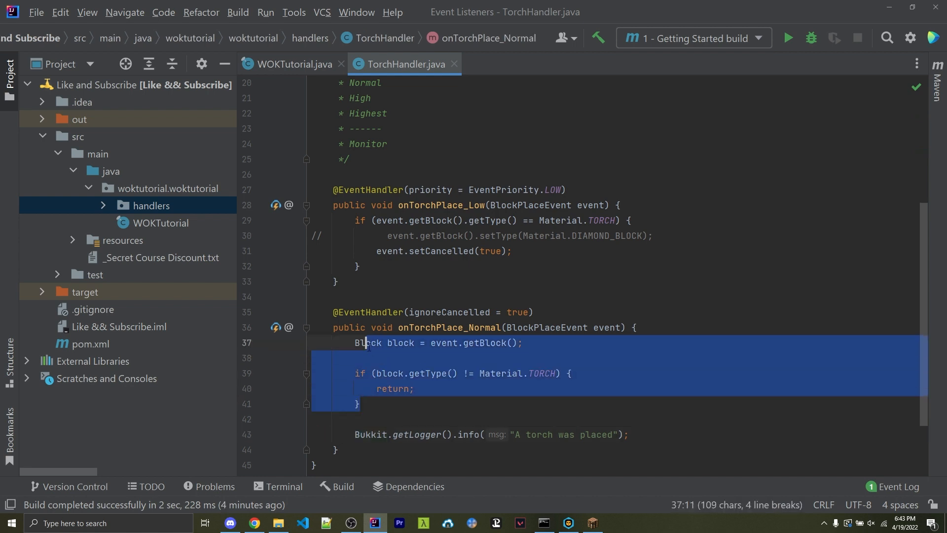
Comment out the block lookup and torch check, and change the log message to 'A block was placed'
key("ctrl+/")
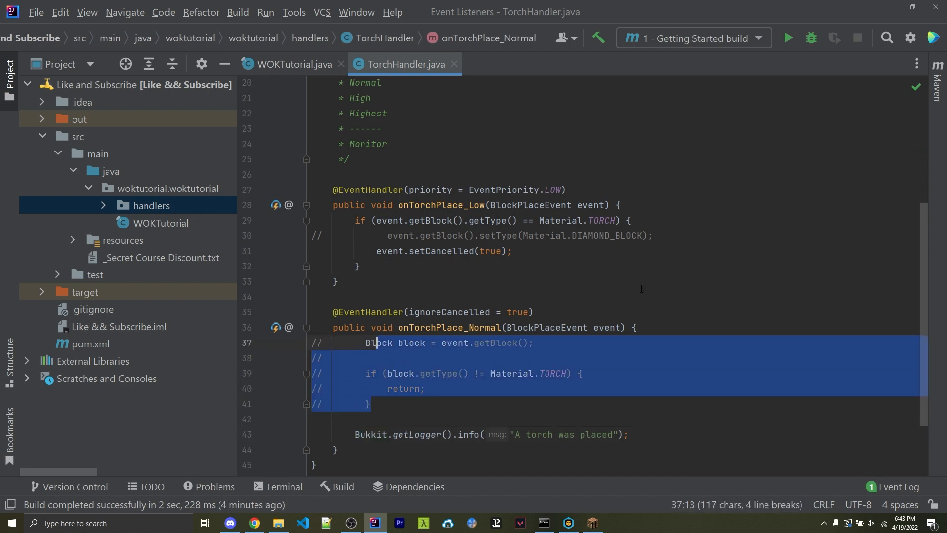
double_click(539, 434)
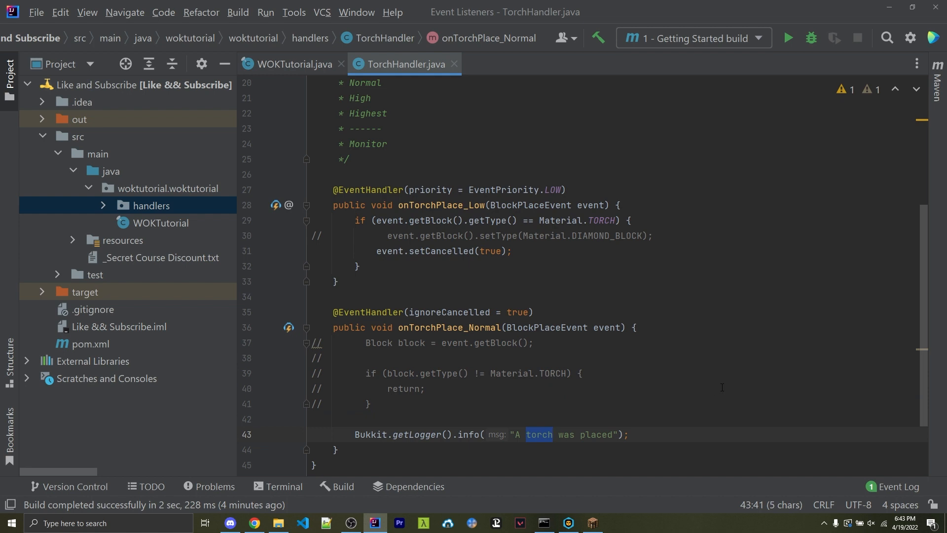
type("block")
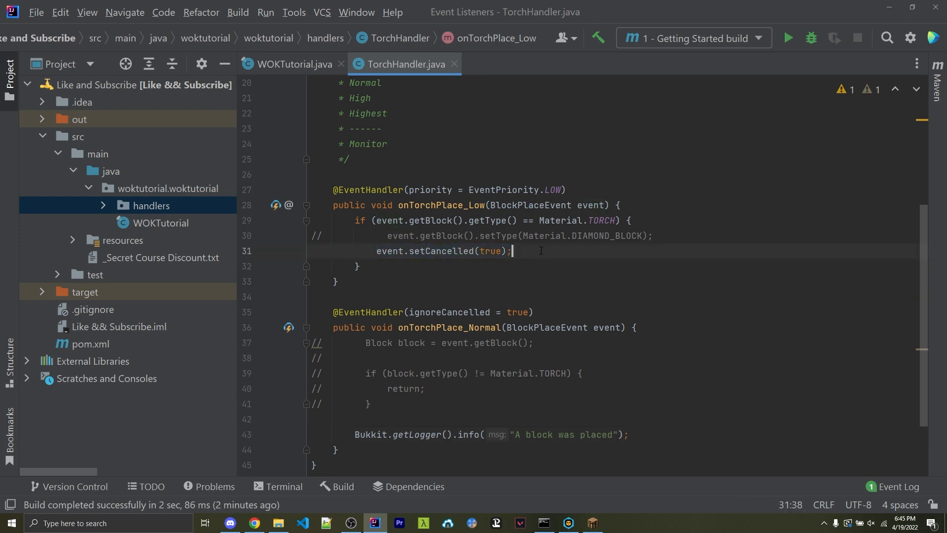
Review the event-cancelling line and the commented-out check, then move to the file's end
left_click(591, 523)
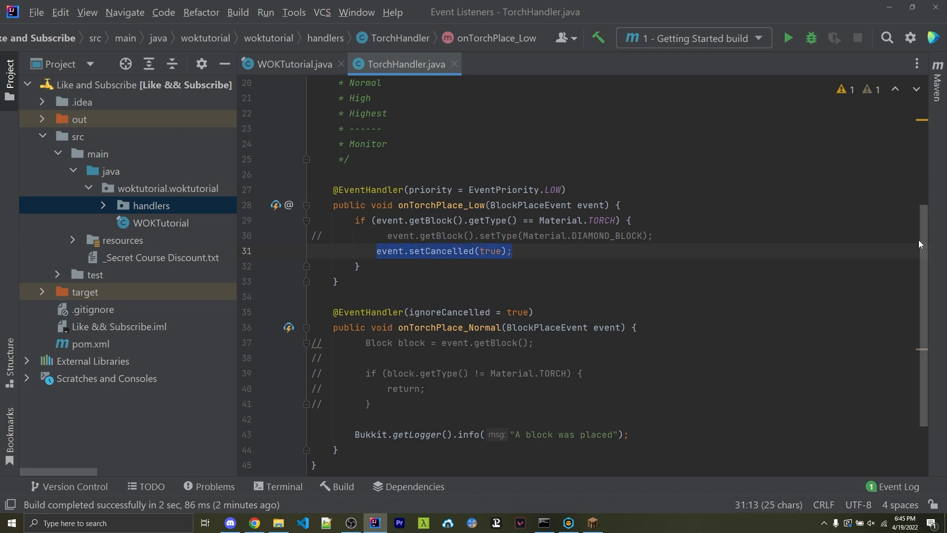
scroll("up", 3)
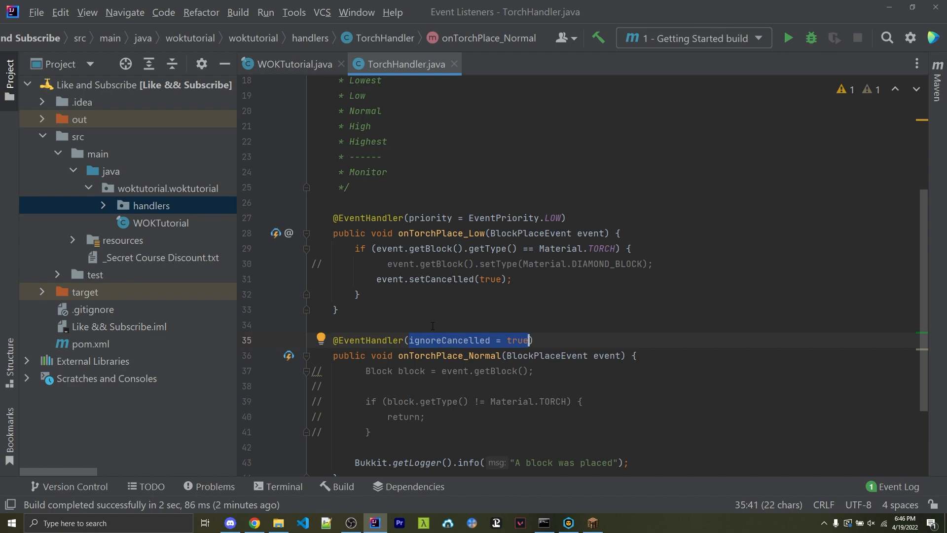
left_click(463, 401)
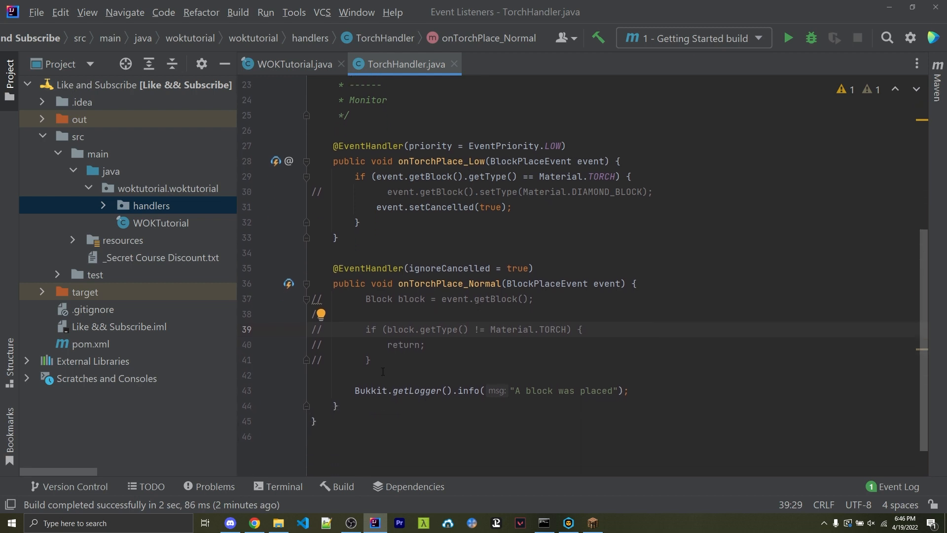
left_click(354, 446)
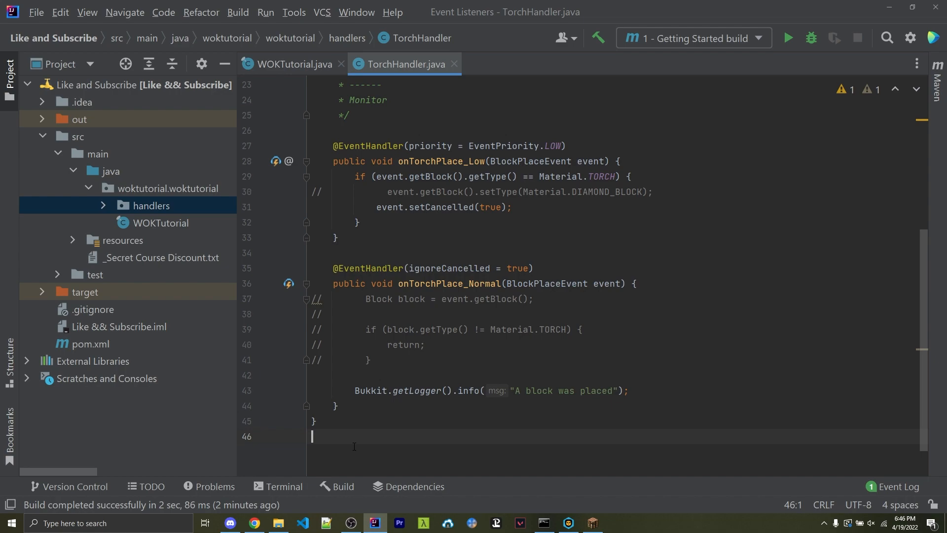
mouse_move(297, 471)
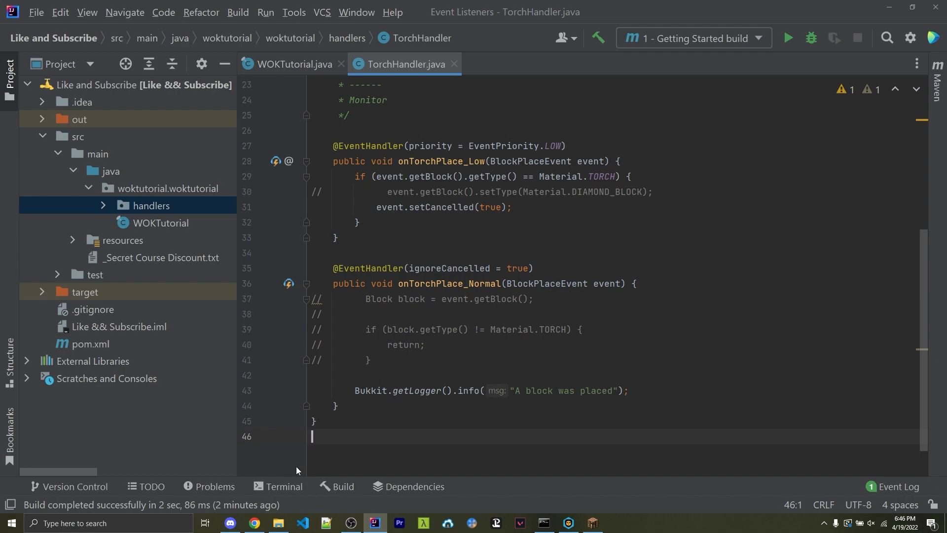
In the Spigot API Javadocs, navigate into the org.bukkit.event.player package
left_click(254, 523)
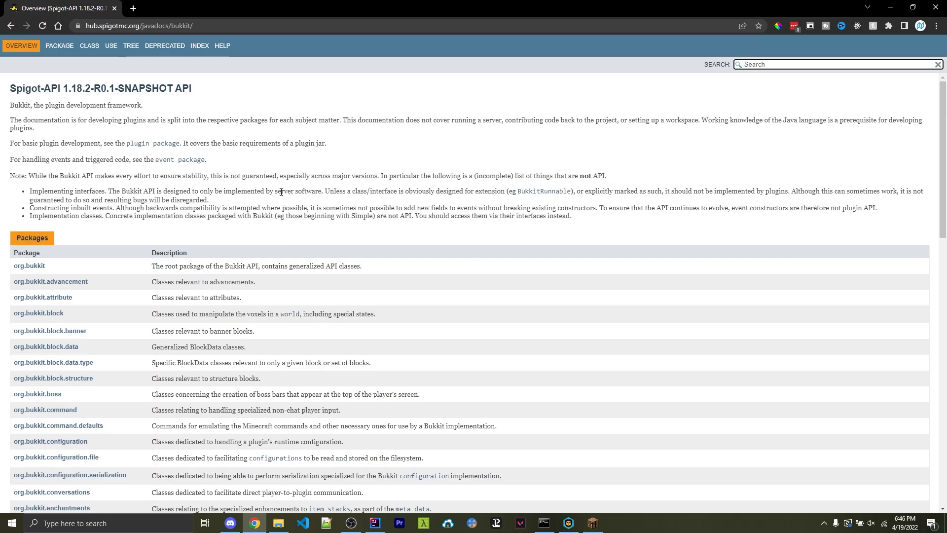
mouse_move(72, 190)
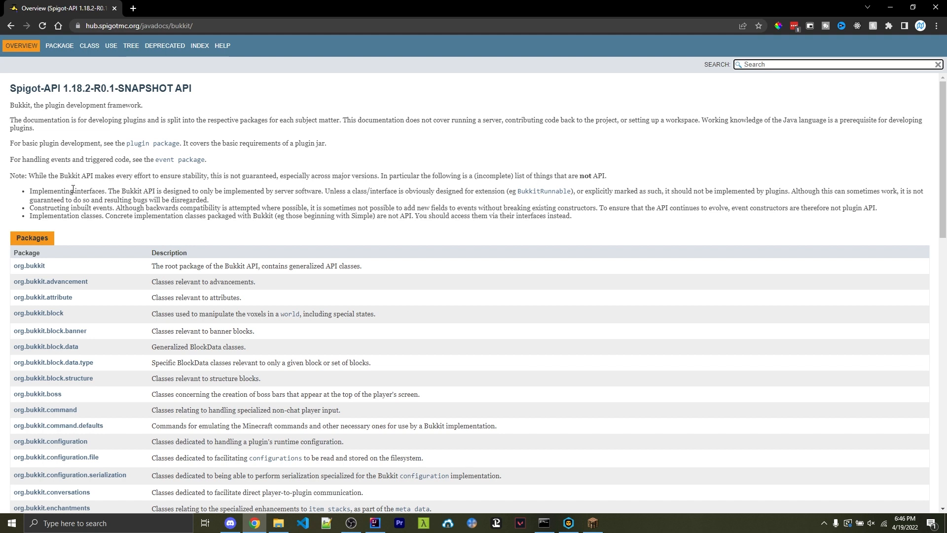
left_click_drag(10, 160, 83, 160)
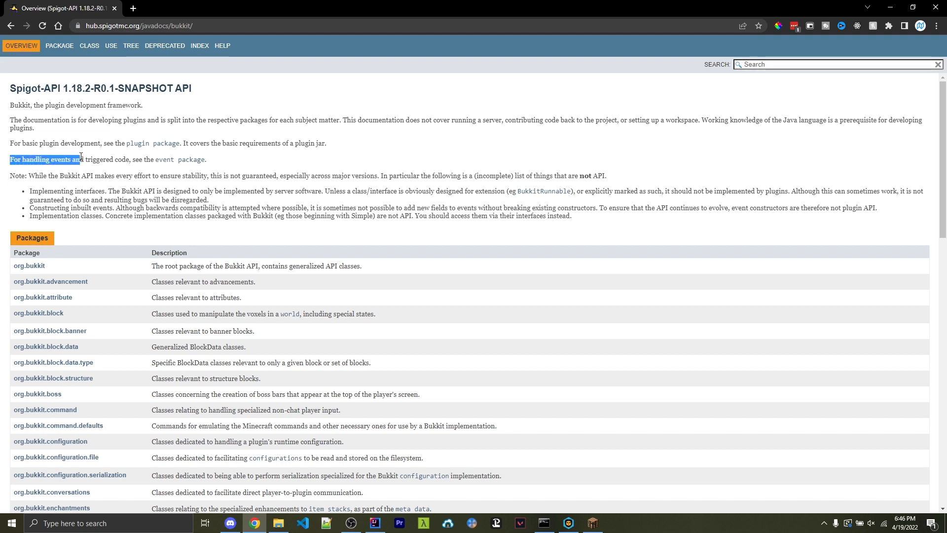
mouse_move(165, 160)
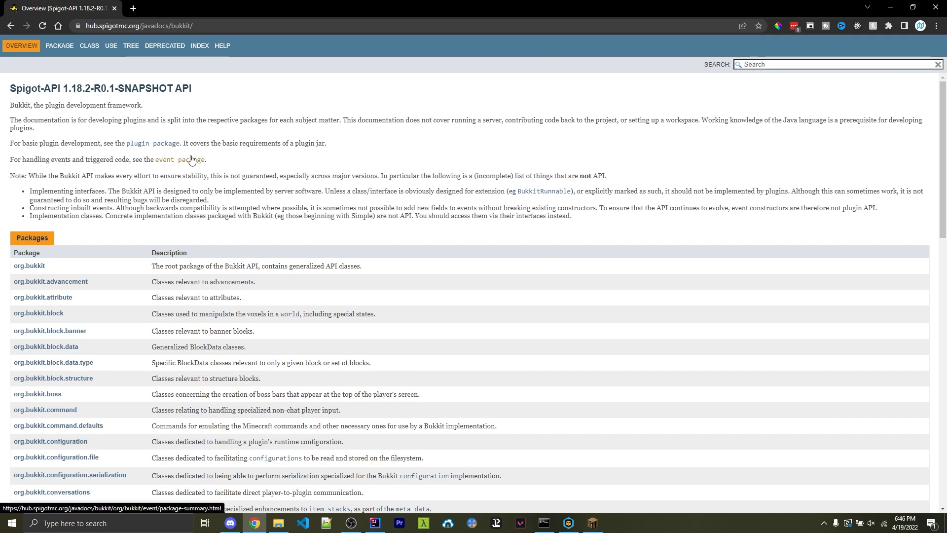
left_click(170, 160)
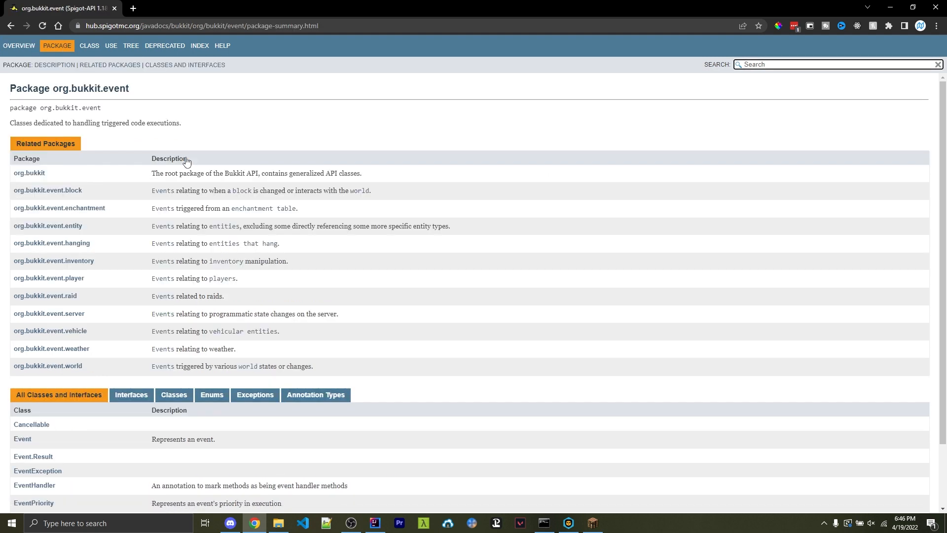
mouse_move(68, 197)
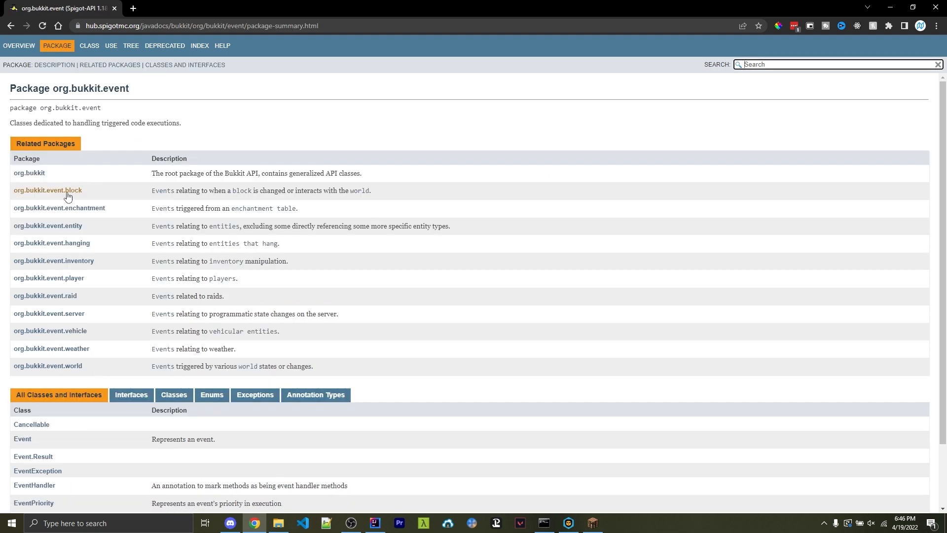
mouse_move(66, 275)
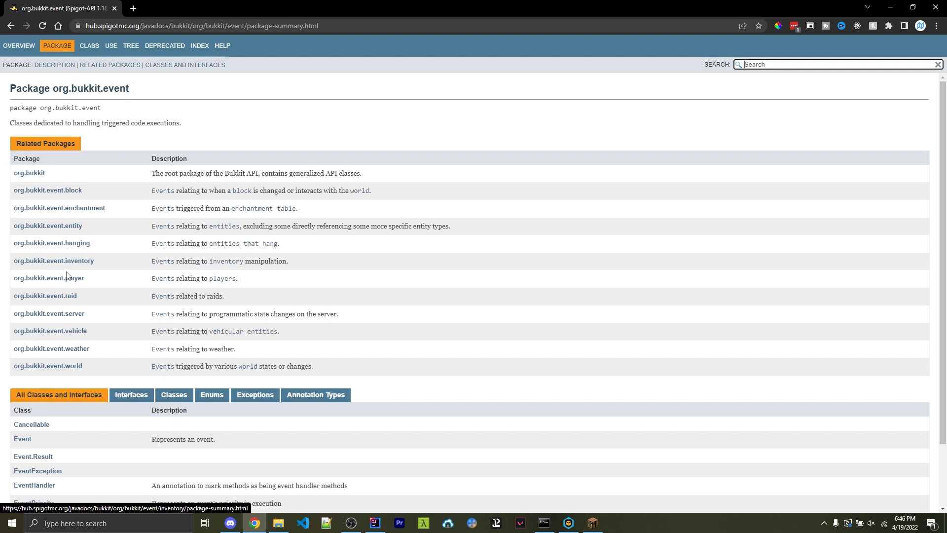
mouse_move(49, 278)
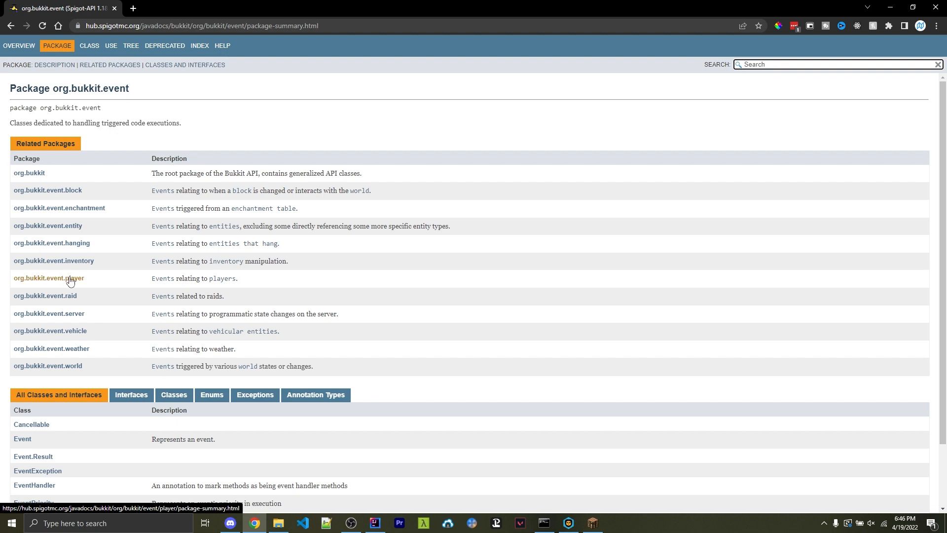
left_click(49, 278)
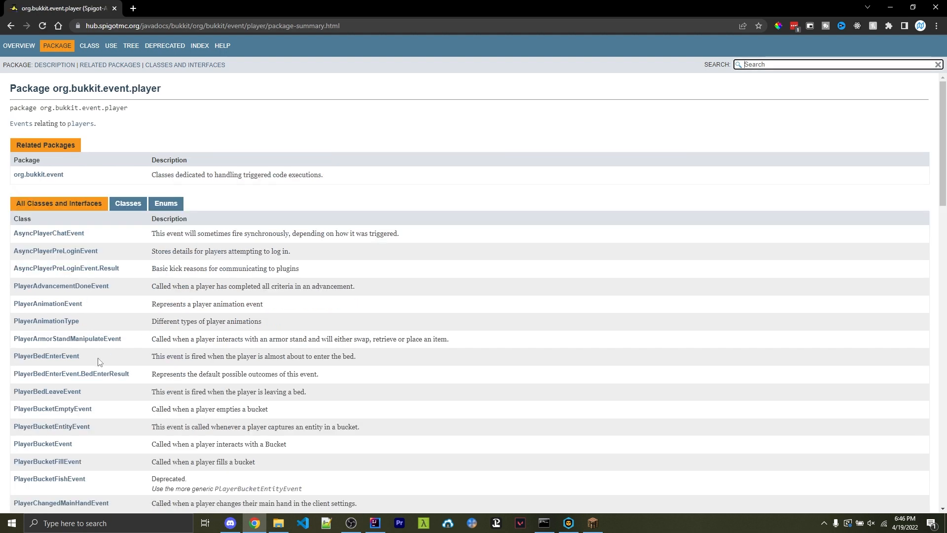
Search the page for 'playerjoin' to highlight PlayerJoinEvent in the class list
key("ctrl+f")
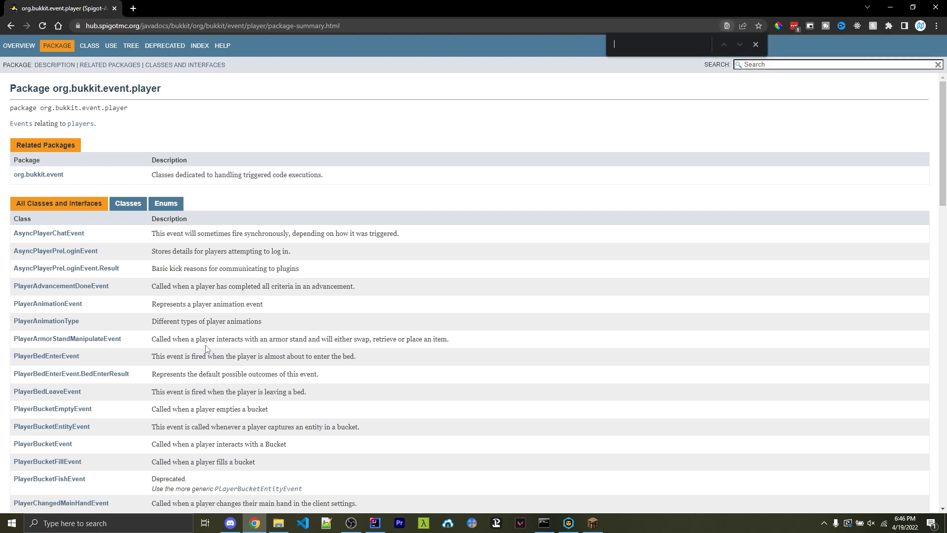
type("playerjoi")
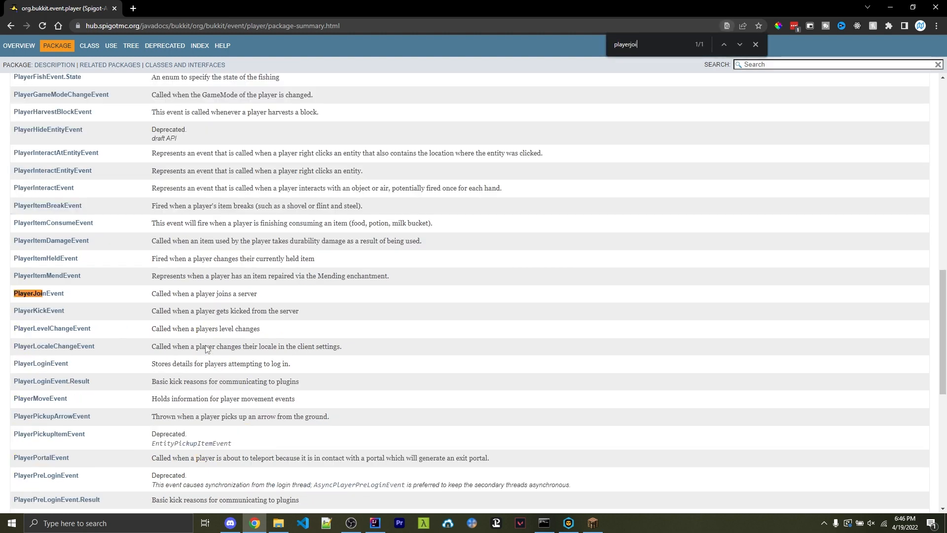
type("n")
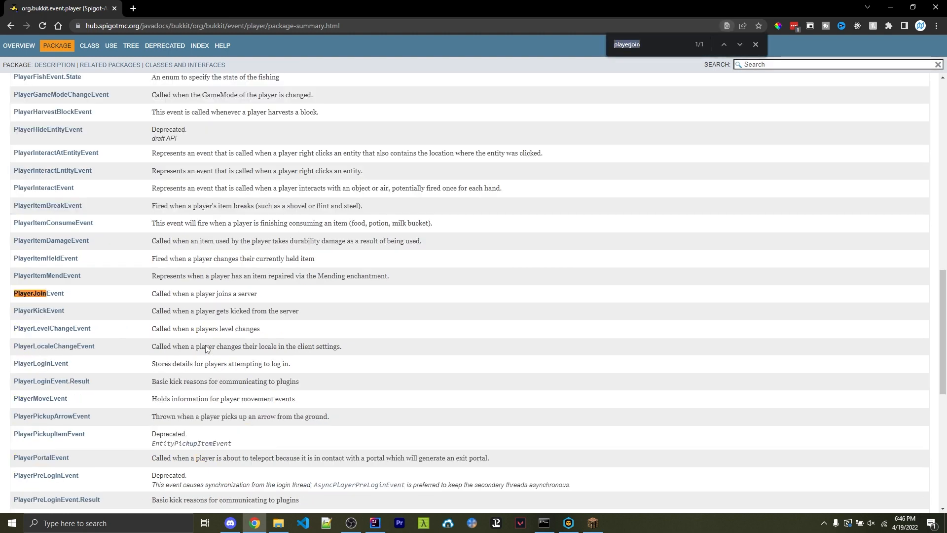